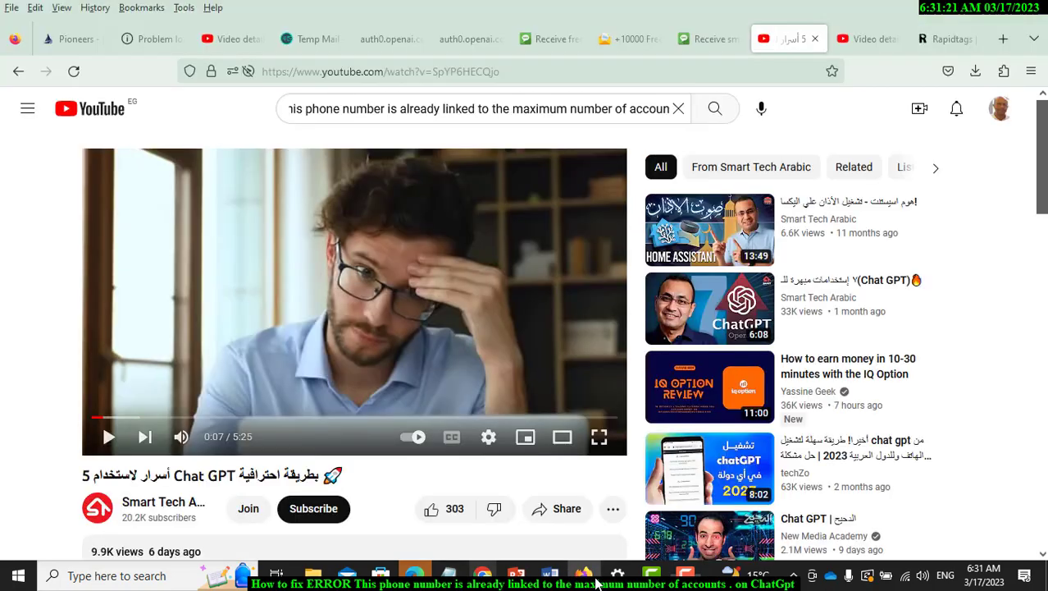
pyautogui.click(709, 40)
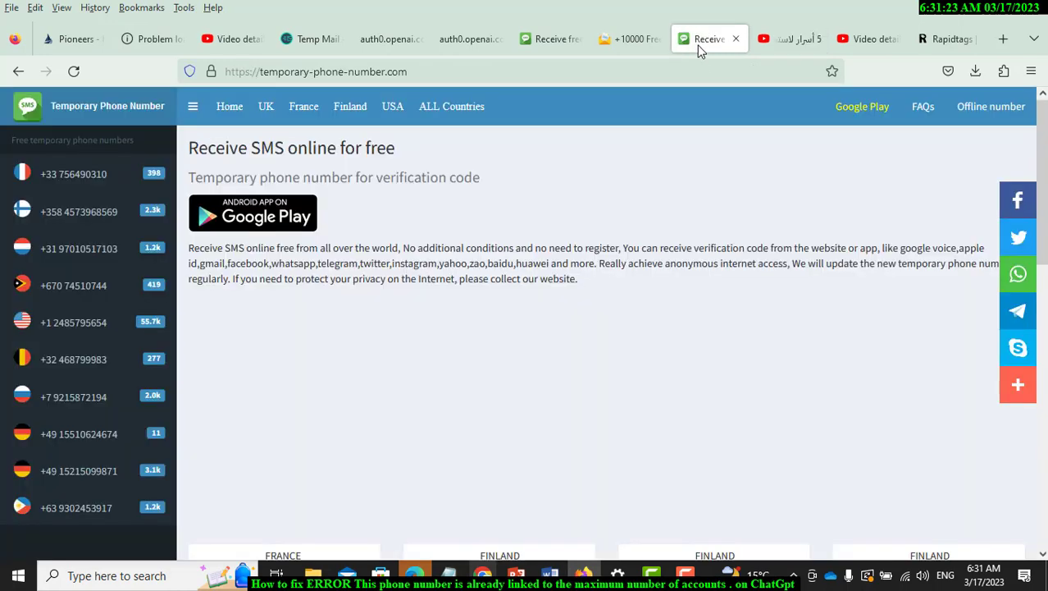
pyautogui.moveTo(265, 374)
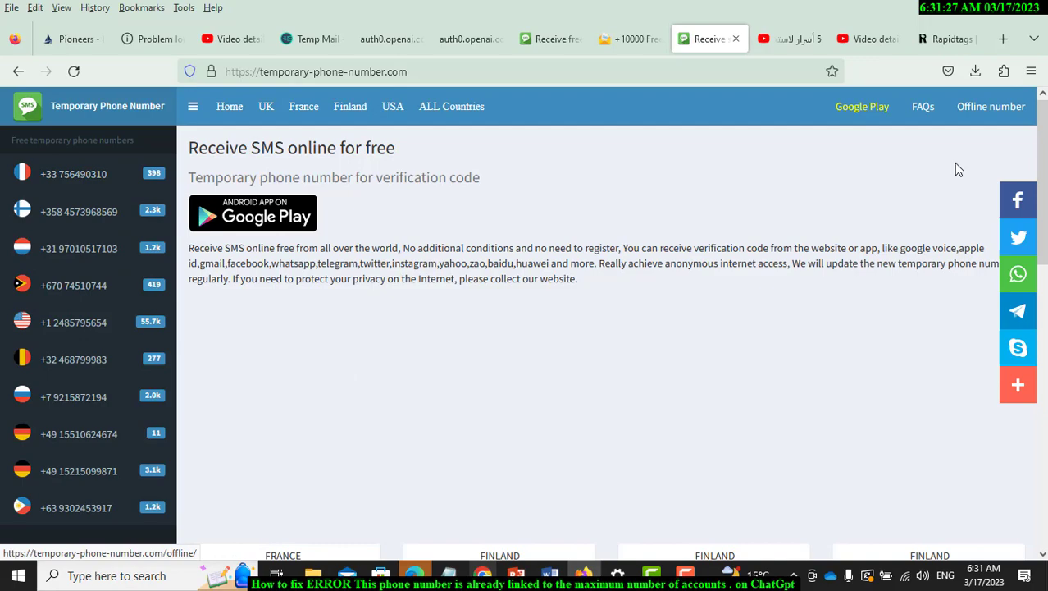
pyautogui.scroll(-3)
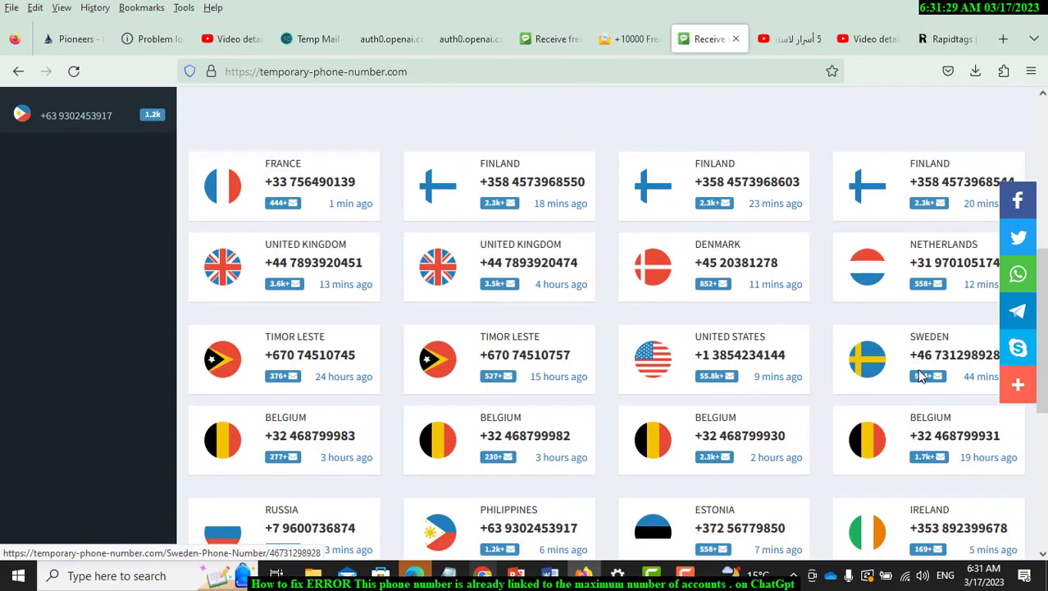
pyautogui.scroll(-3)
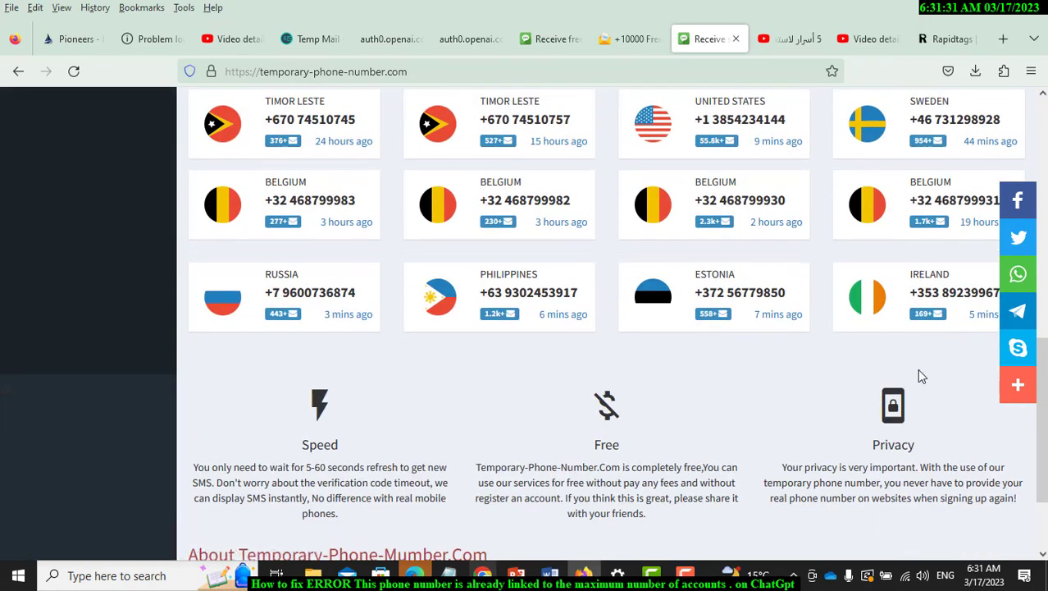
pyautogui.scroll(3)
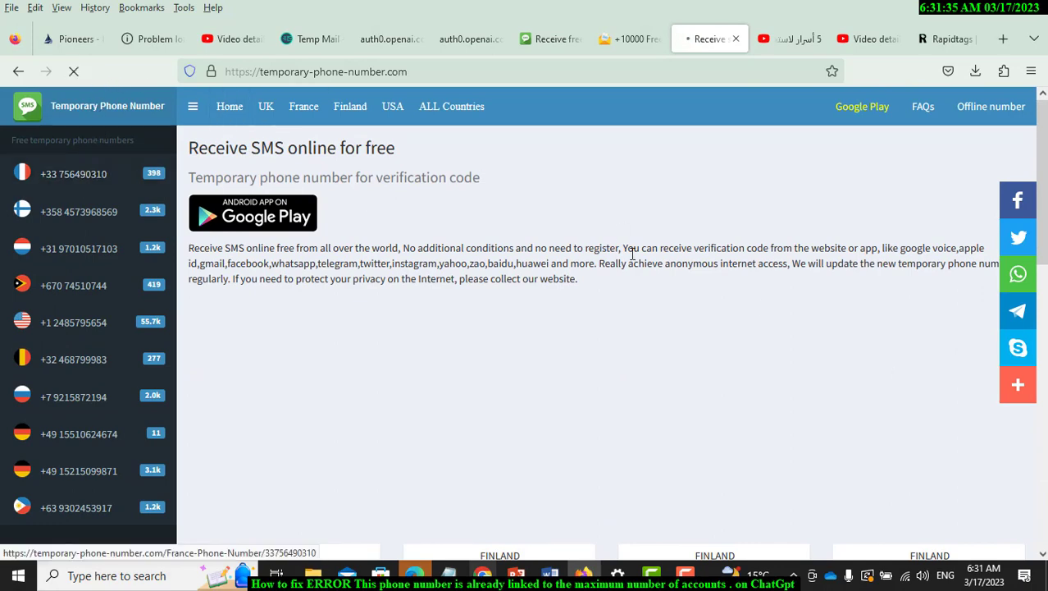
pyautogui.click(74, 174)
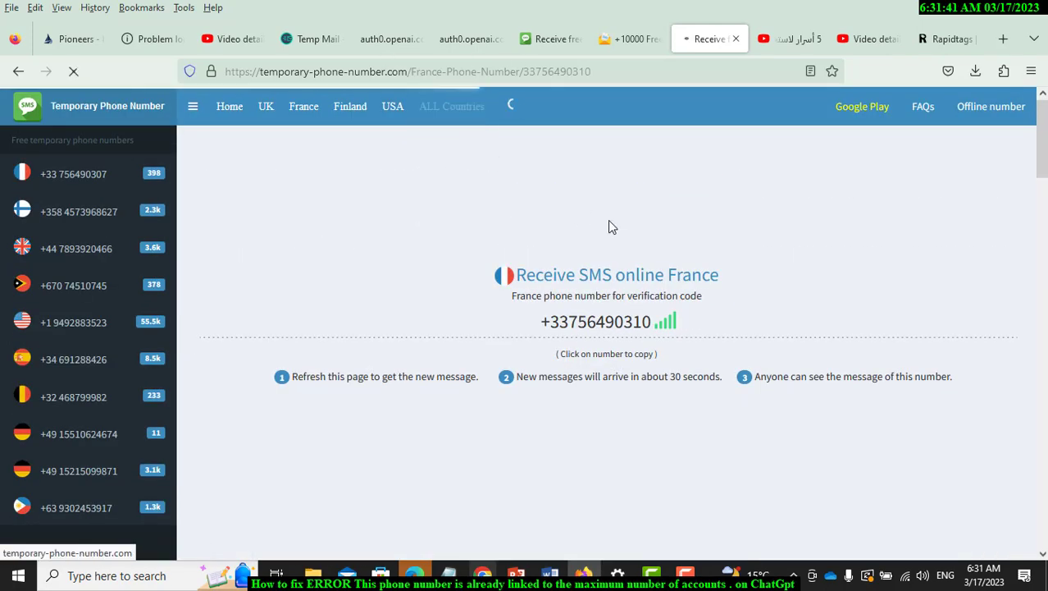
# Step: From ALL Countries, open Finland's free +358 numbers and scroll to the pagination
pyautogui.click(451, 105)
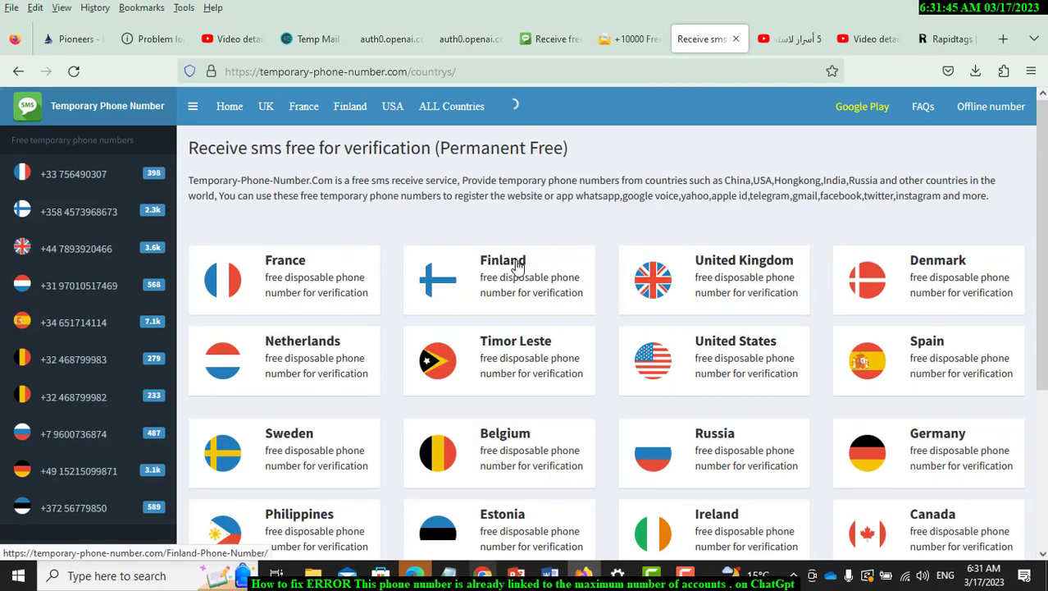
pyautogui.scroll(-3)
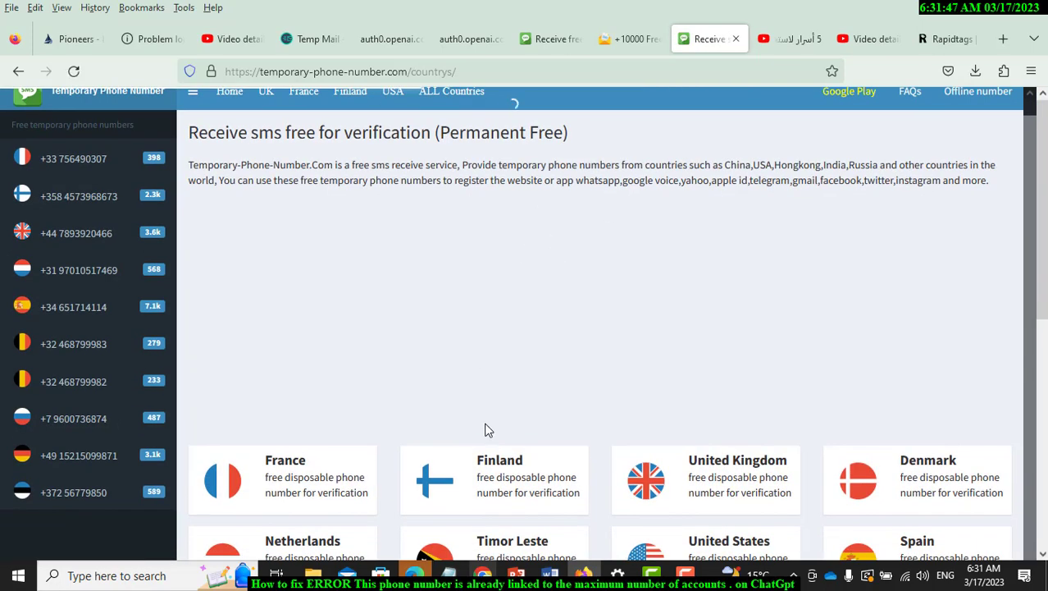
pyautogui.click(498, 459)
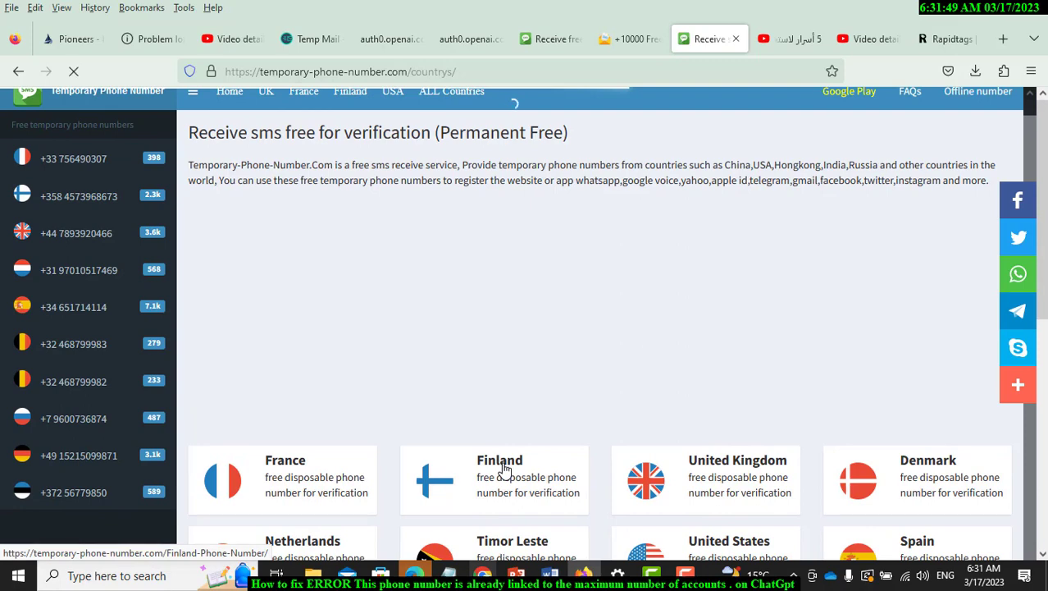
pyautogui.scroll(-3)
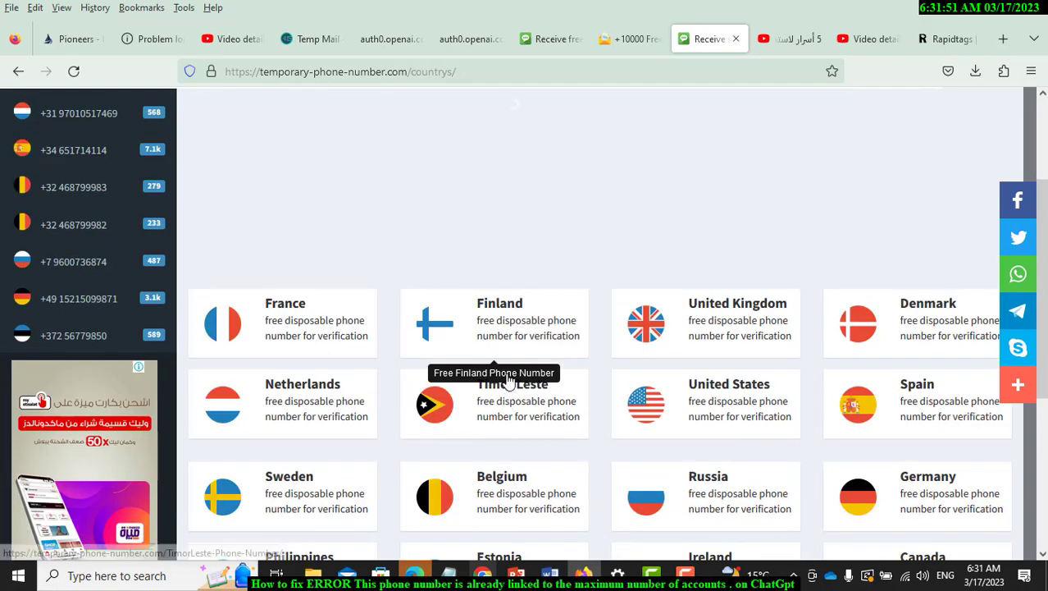
pyautogui.click(499, 319)
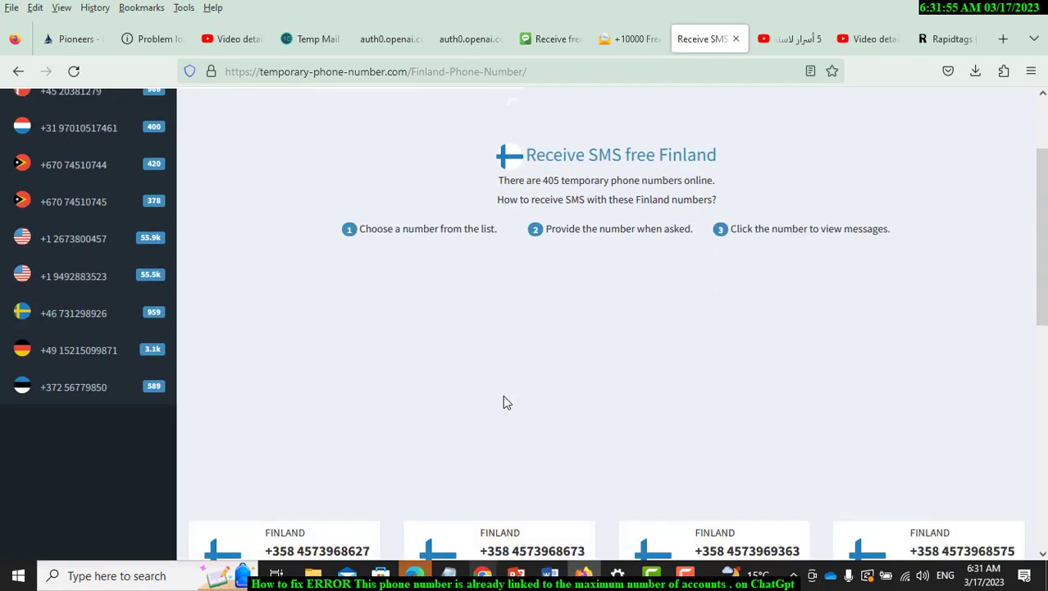
pyautogui.scroll(-3)
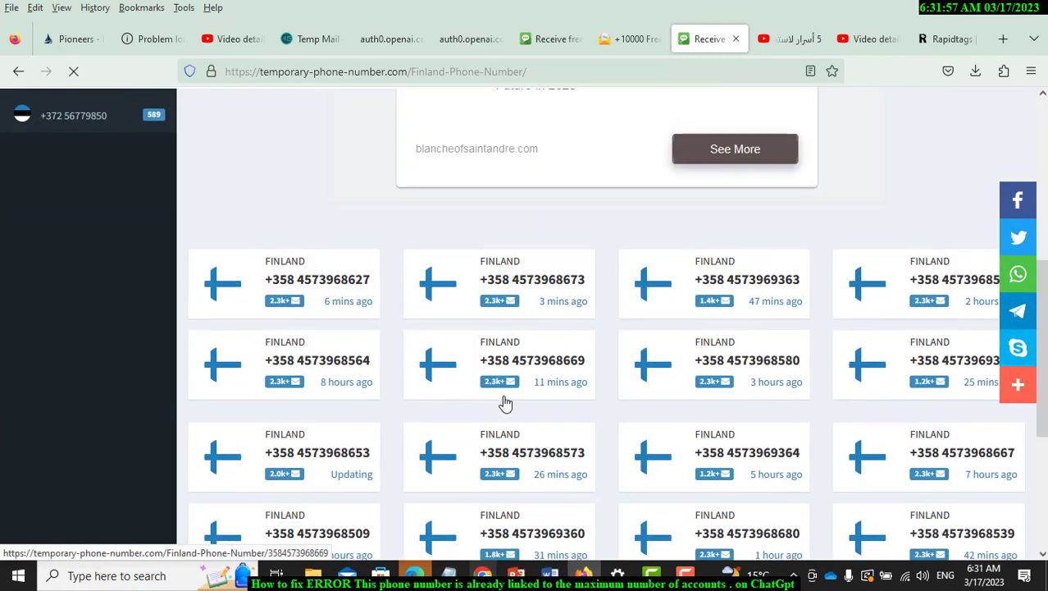
pyautogui.scroll(-3)
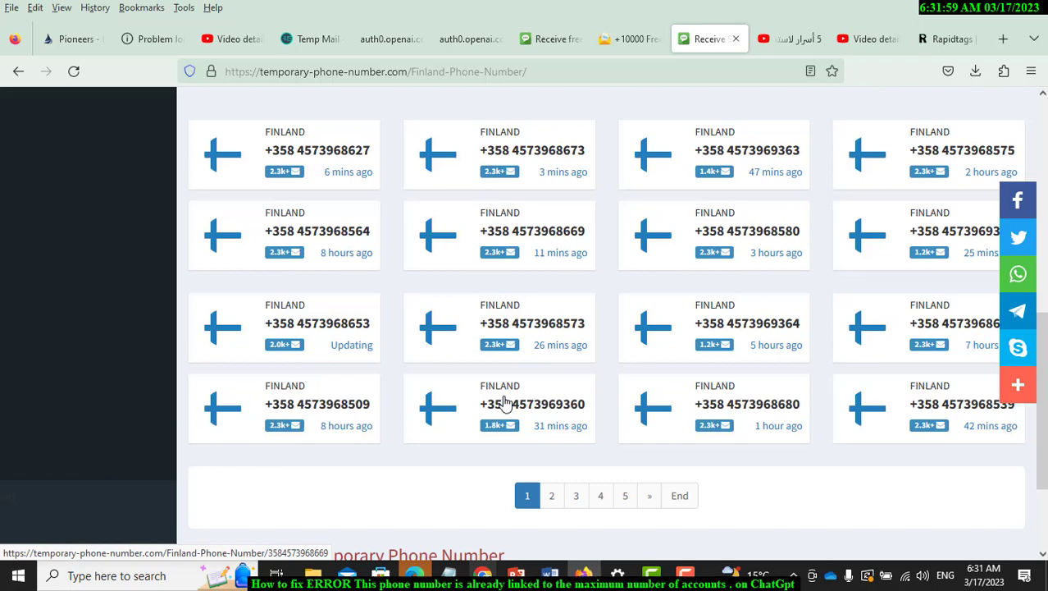
pyautogui.scroll(-3)
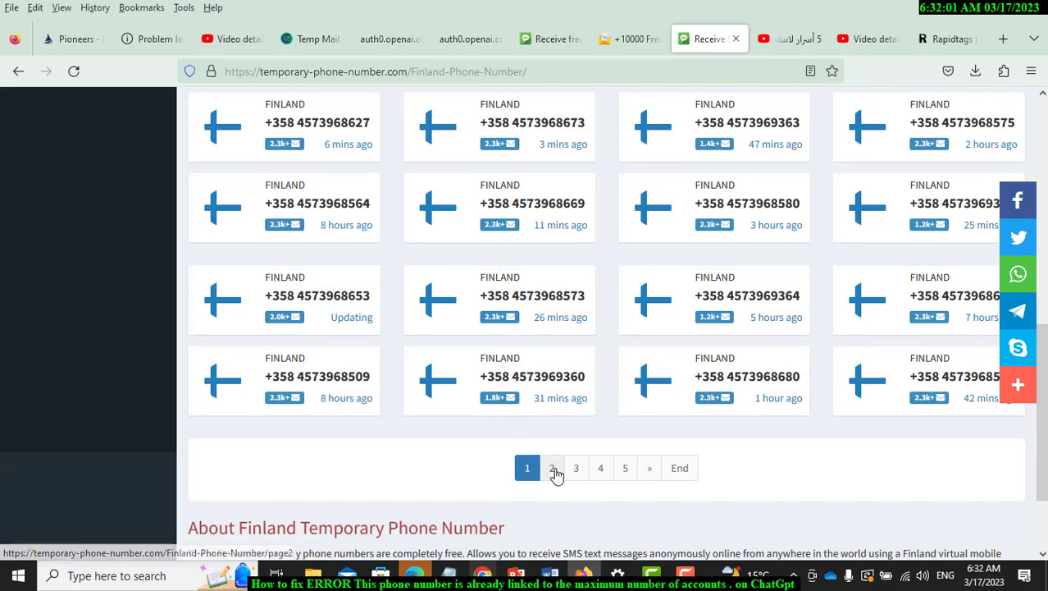
# Step: Go to page 2 of Finland numbers, dismiss the ad, and open one Finnish number
pyautogui.click(551, 468)
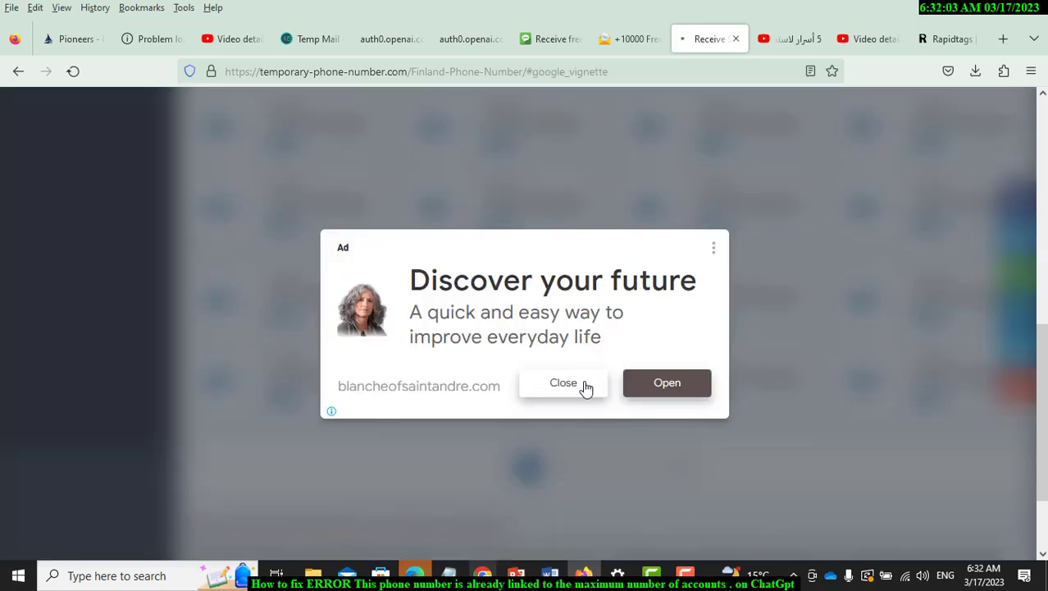
pyautogui.click(564, 382)
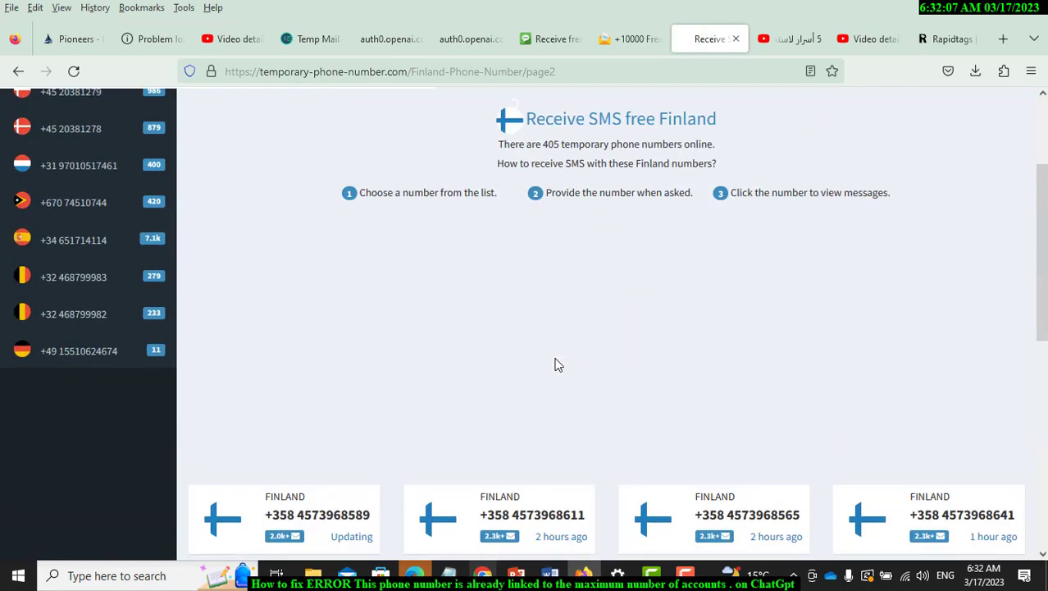
pyautogui.scroll(-3)
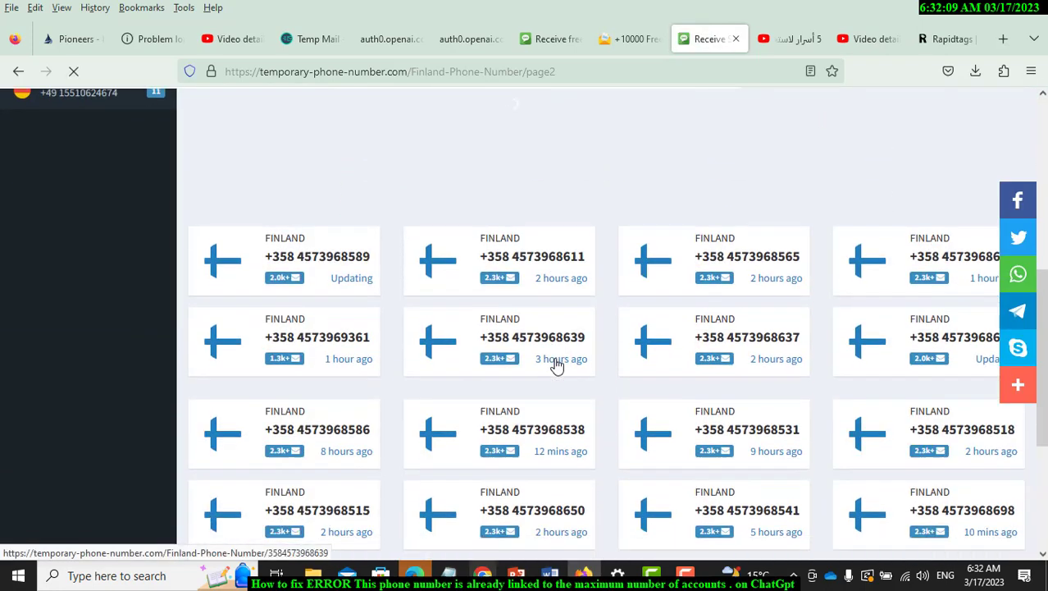
pyautogui.scroll(-3)
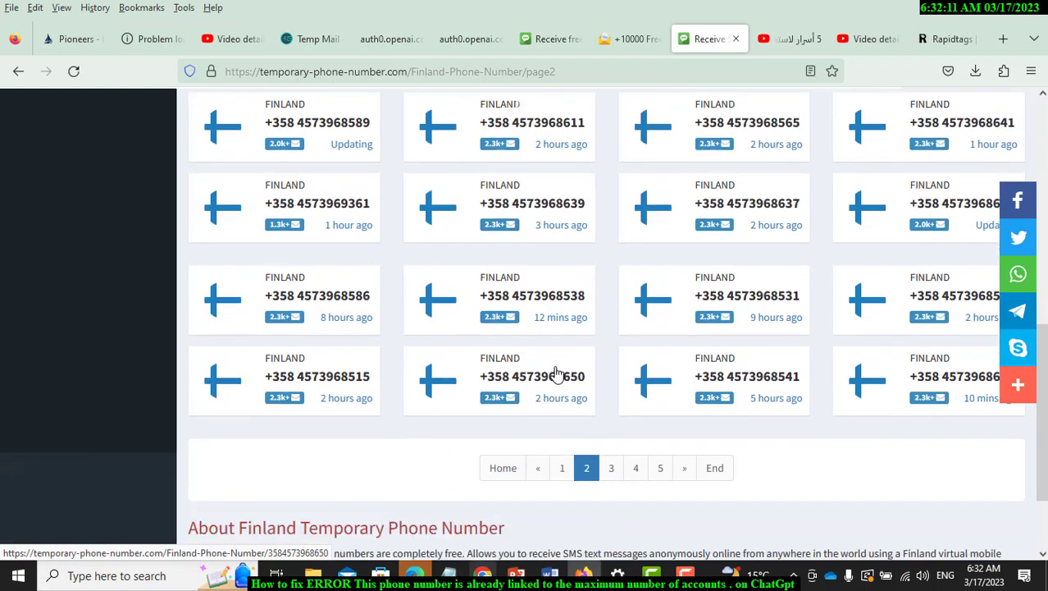
pyautogui.moveTo(981, 398)
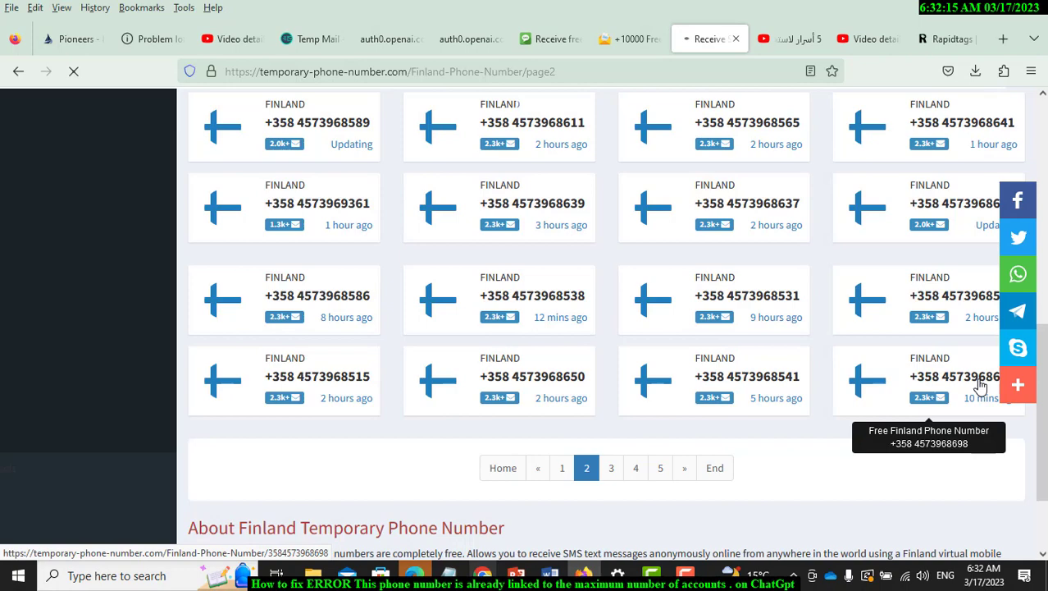
pyautogui.click(955, 376)
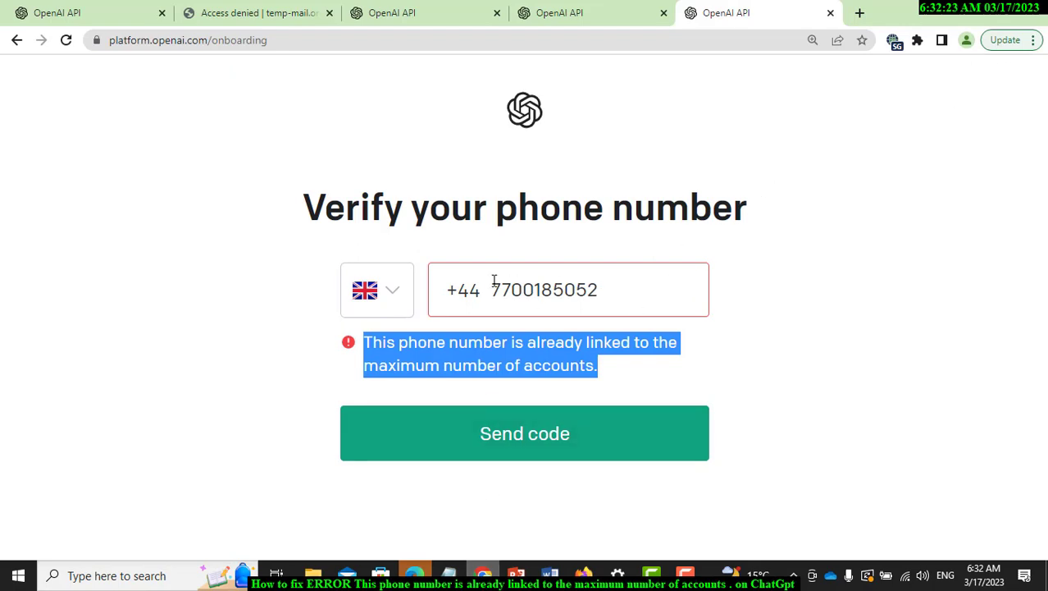
pyautogui.moveTo(420, 292)
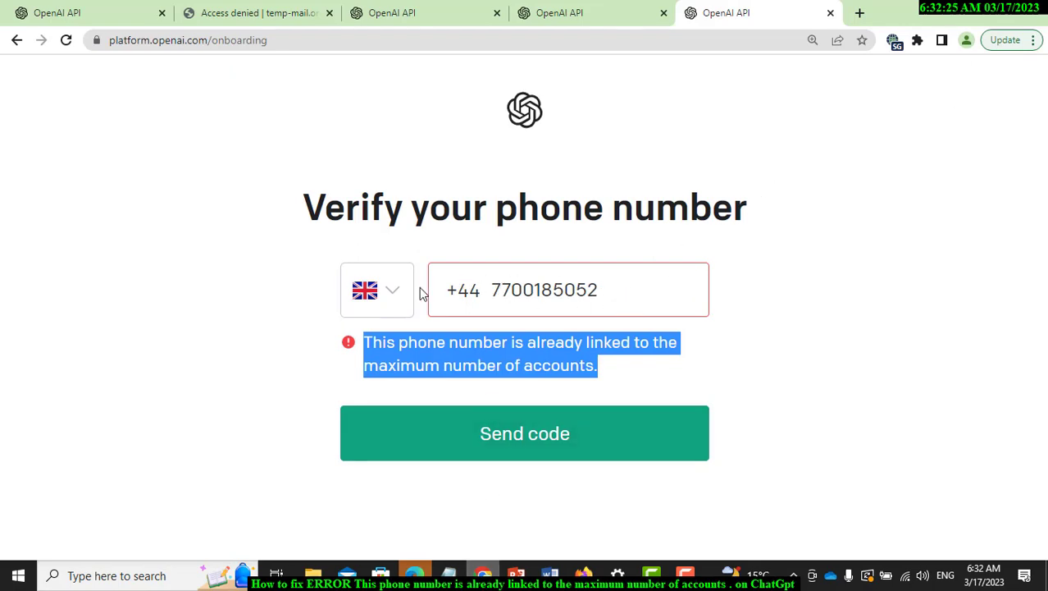
# Step: Choose Finland as the phone country in OpenAI's verification form
pyautogui.click(378, 288)
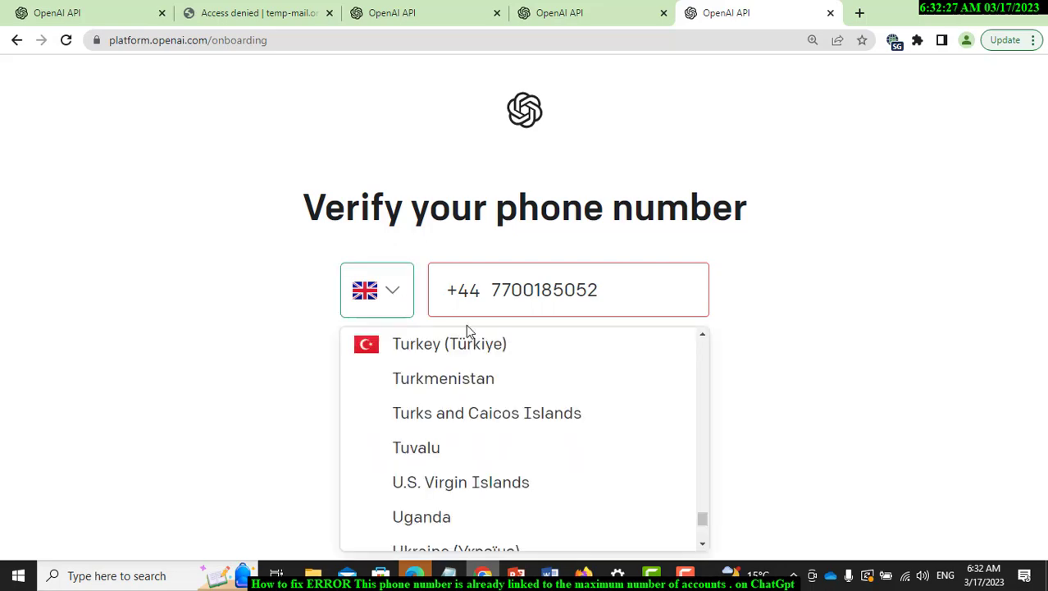
pyautogui.scroll(3)
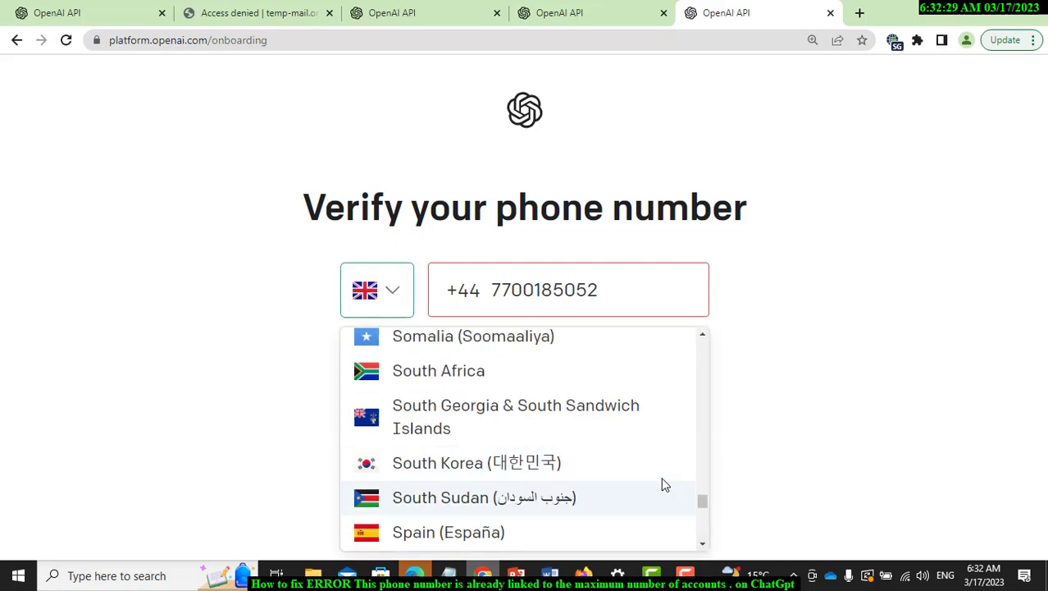
pyautogui.scroll(3)
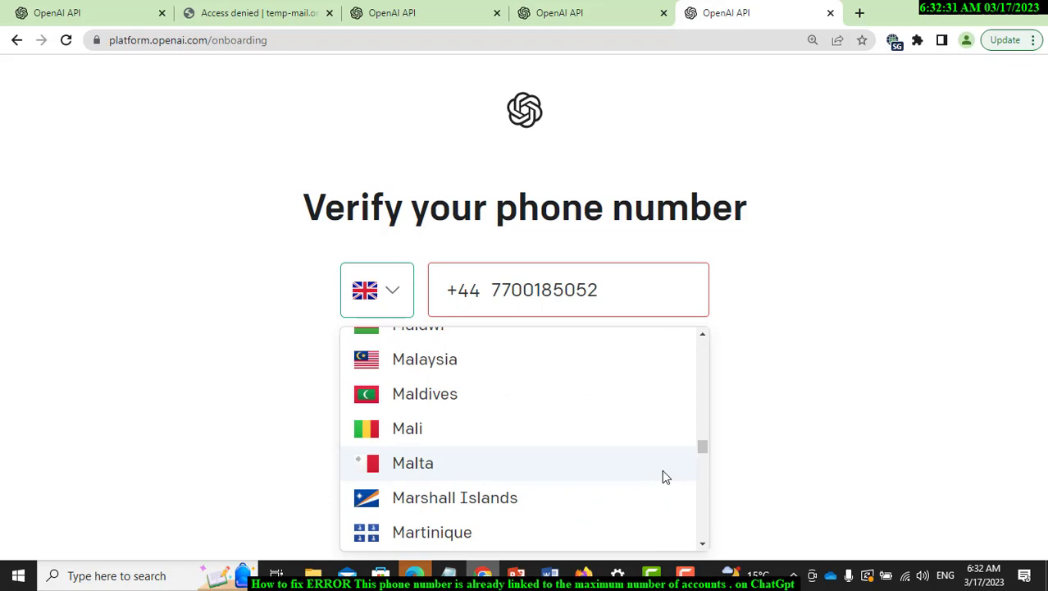
pyautogui.scroll(3)
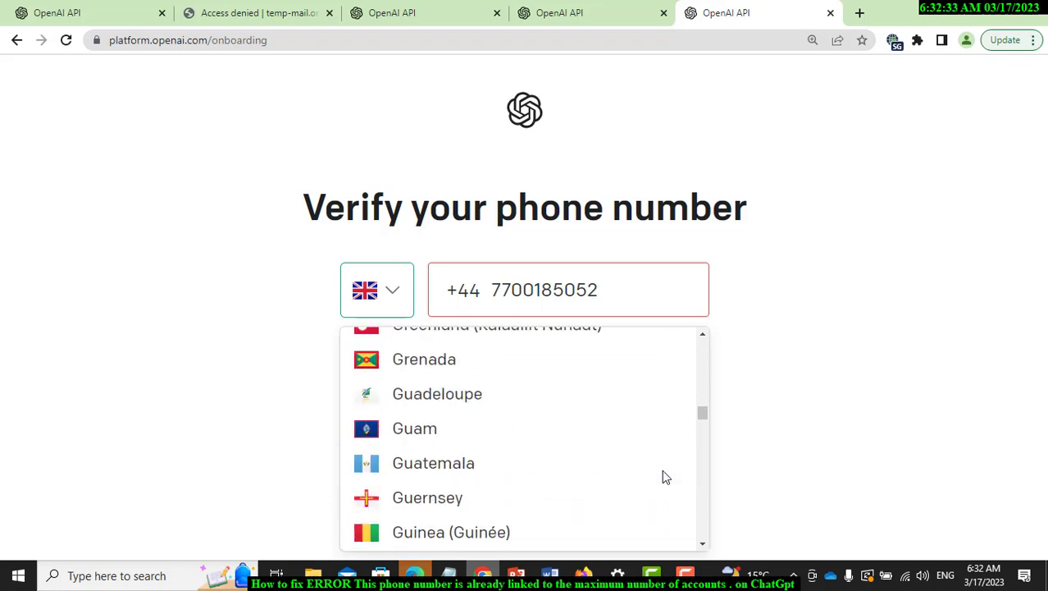
pyautogui.scroll(-3)
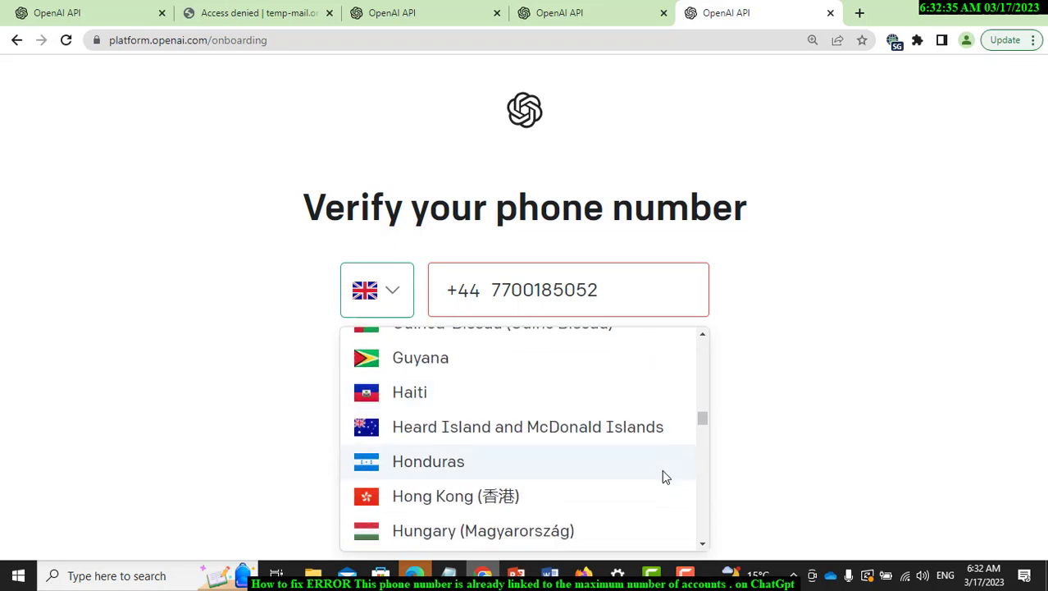
pyautogui.scroll(-3)
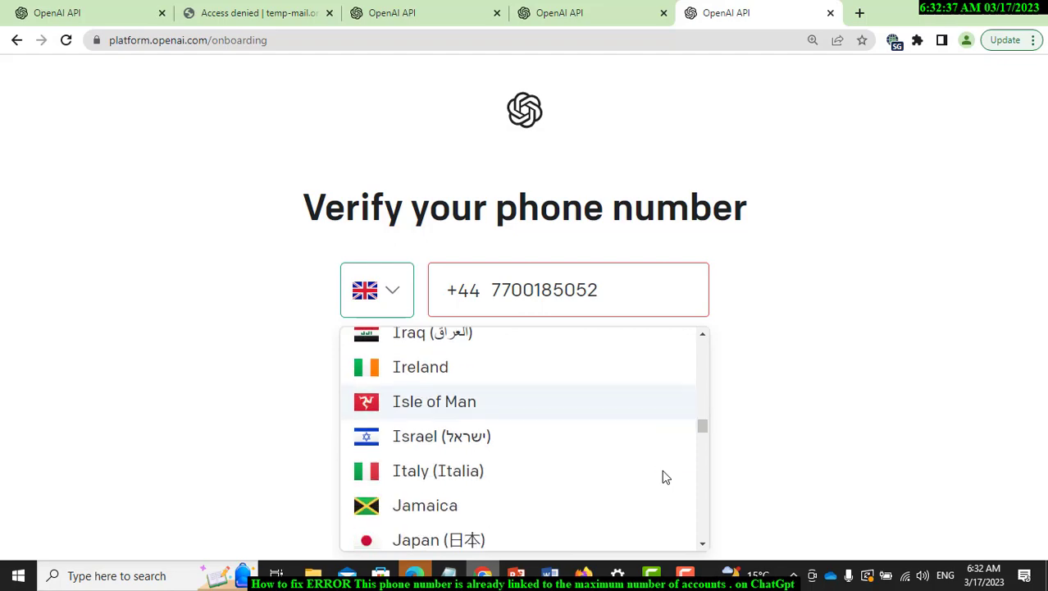
pyautogui.scroll(-3)
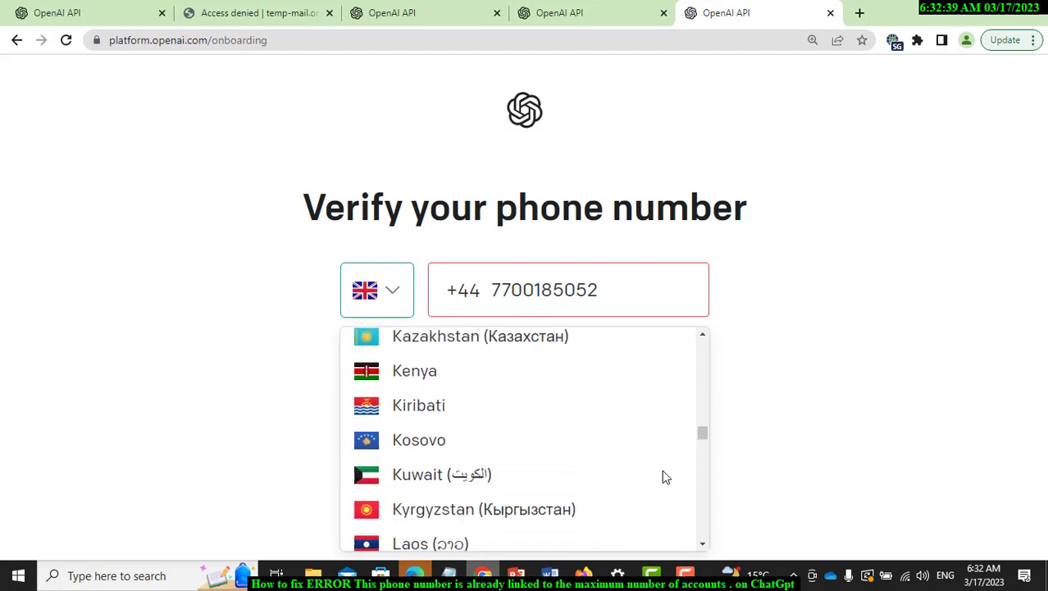
pyautogui.scroll(3)
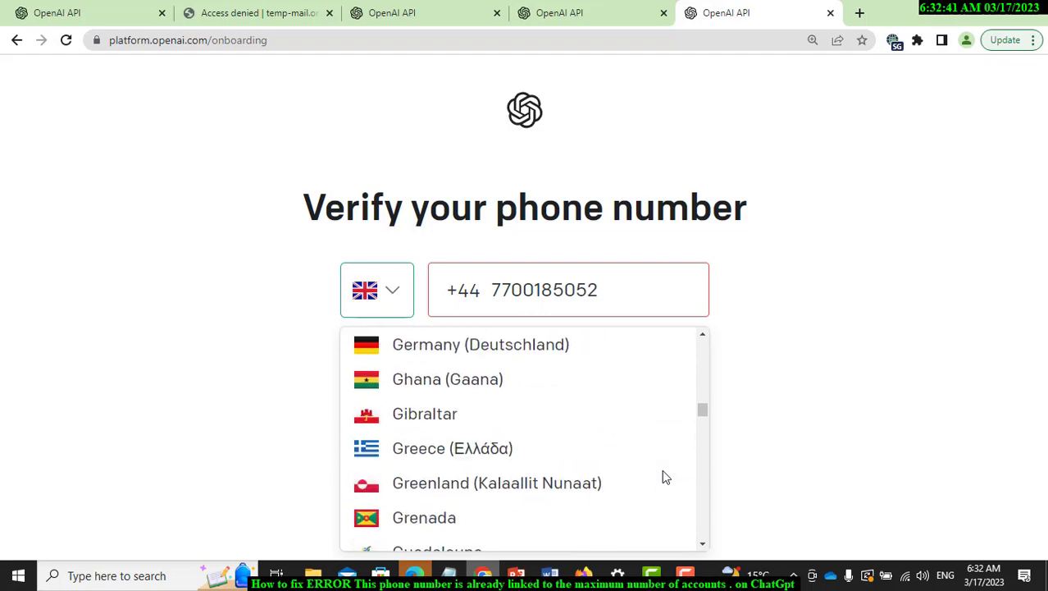
pyautogui.scroll(3)
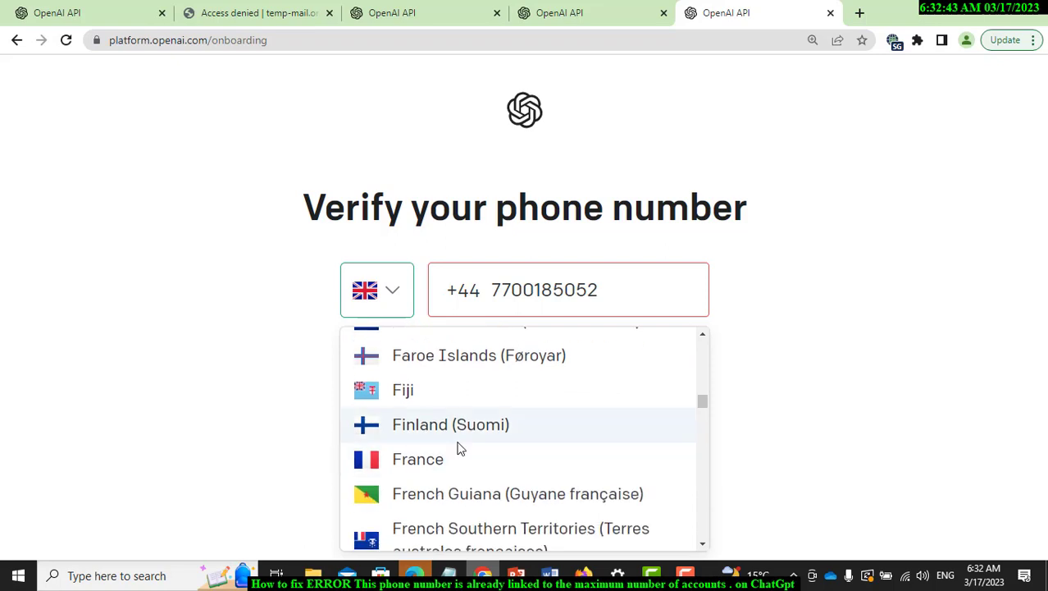
pyautogui.click(449, 424)
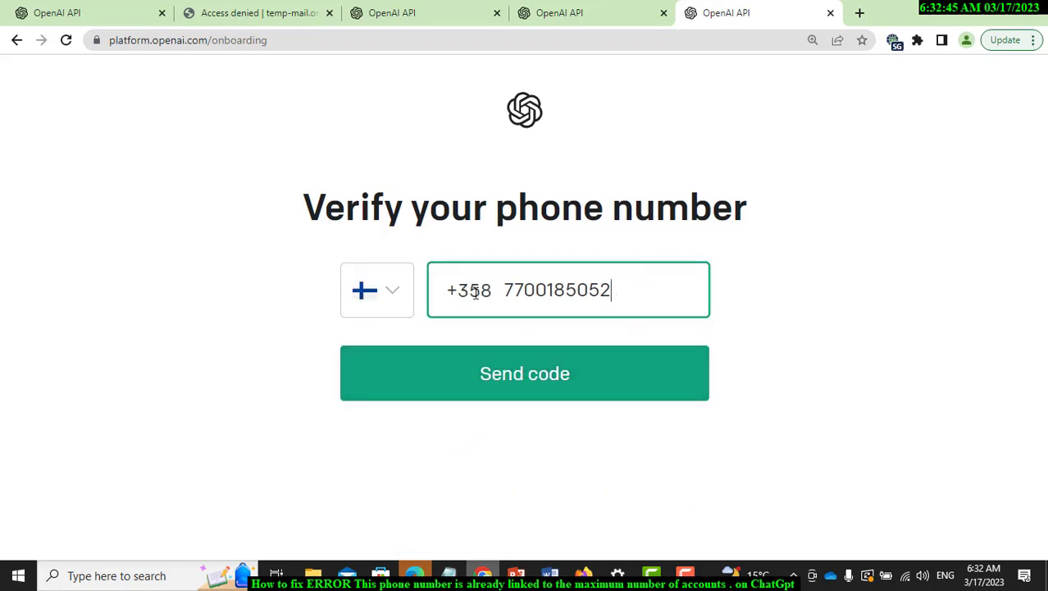
# Step: Send a code to the Finnish number, get the too-many-requests error, and return to Firefox
pyautogui.doubleClick(558, 288)
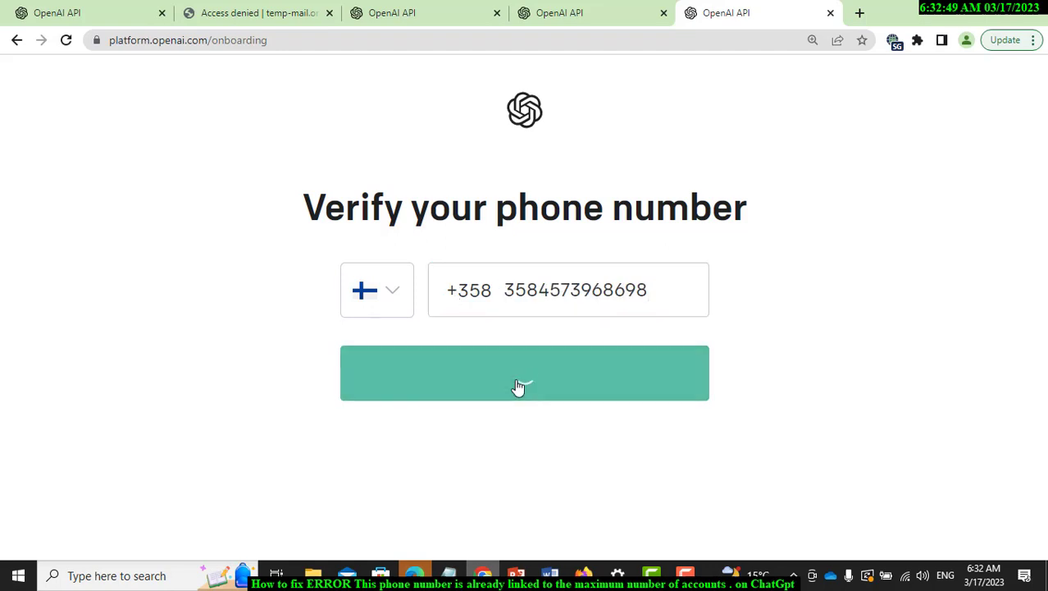
pyautogui.click(525, 372)
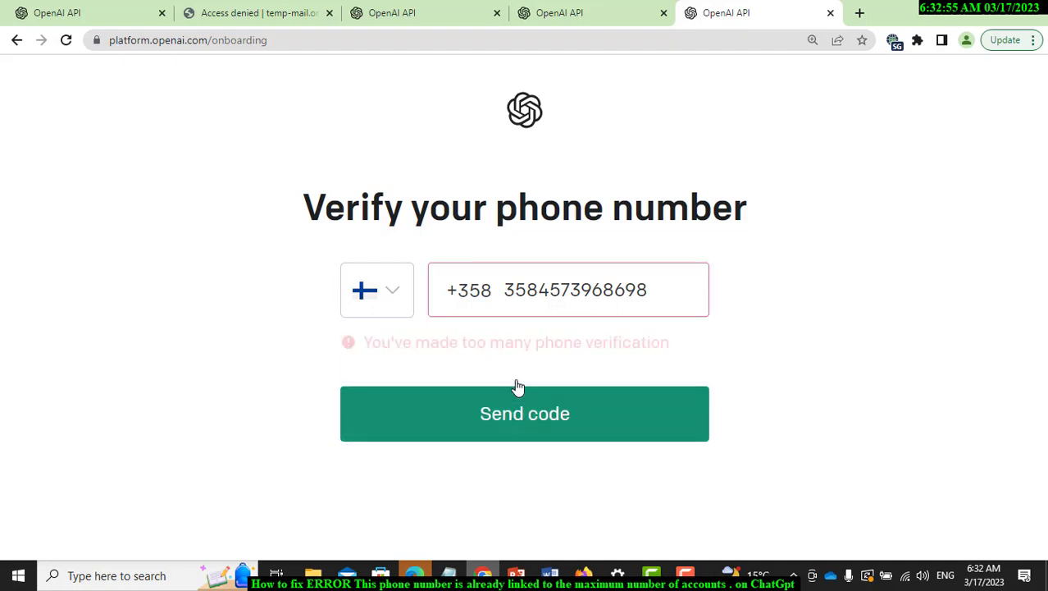
pyautogui.click(525, 414)
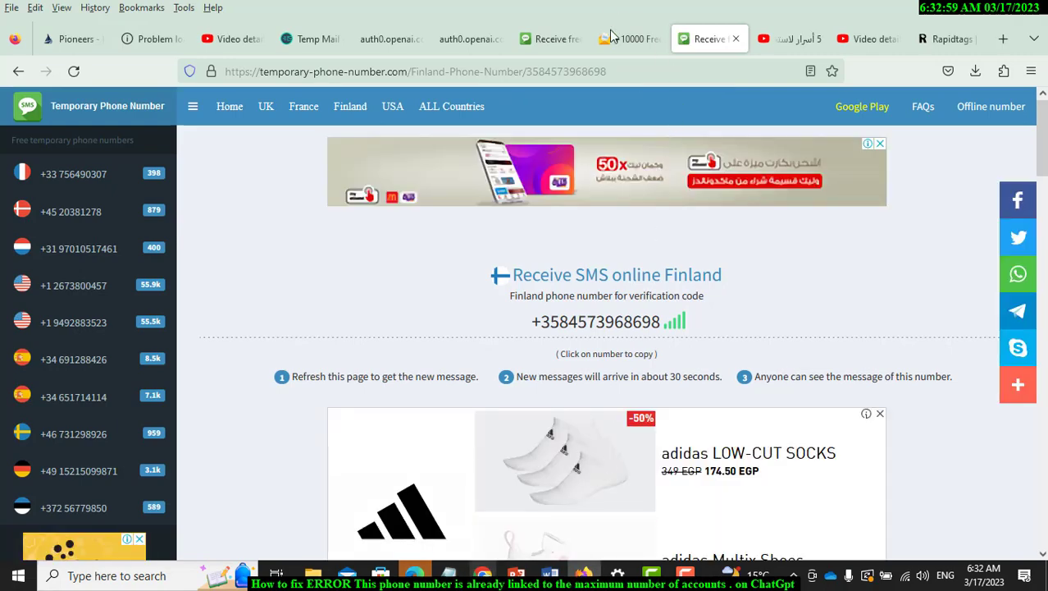
pyautogui.click(630, 39)
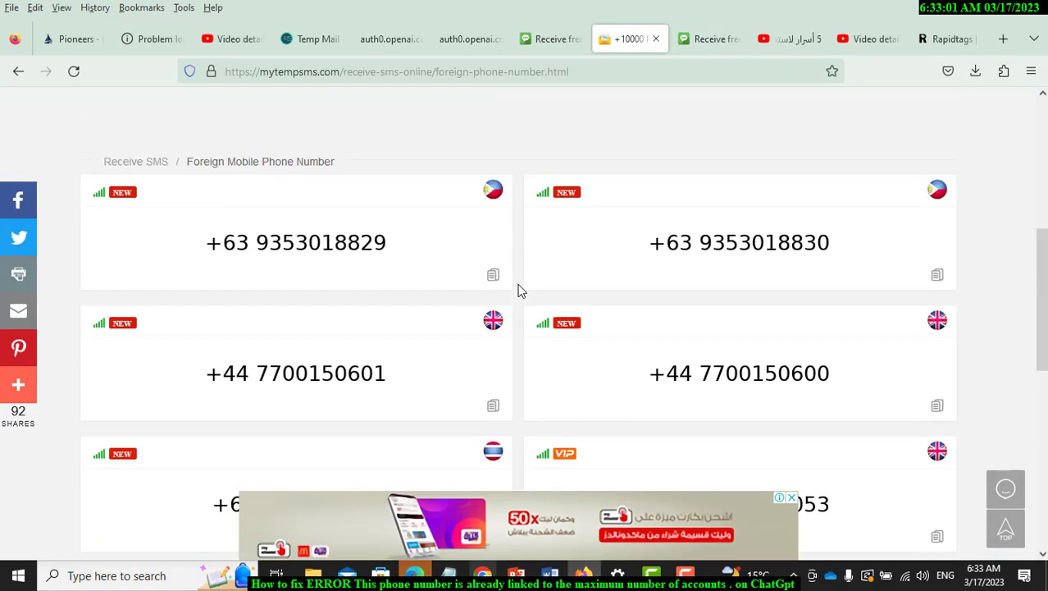
pyautogui.scroll(3)
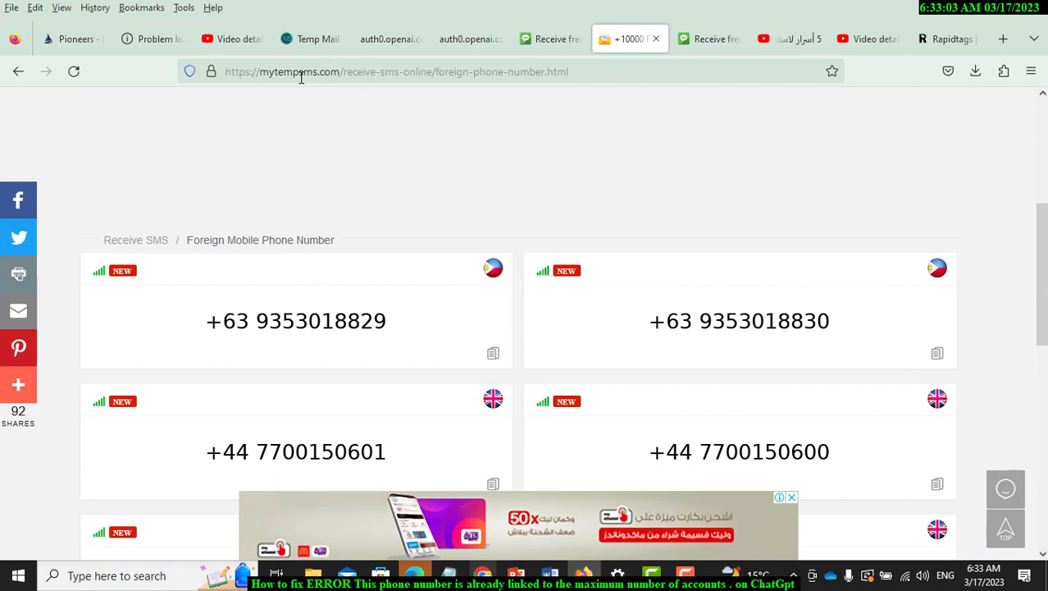
pyautogui.scroll(3)
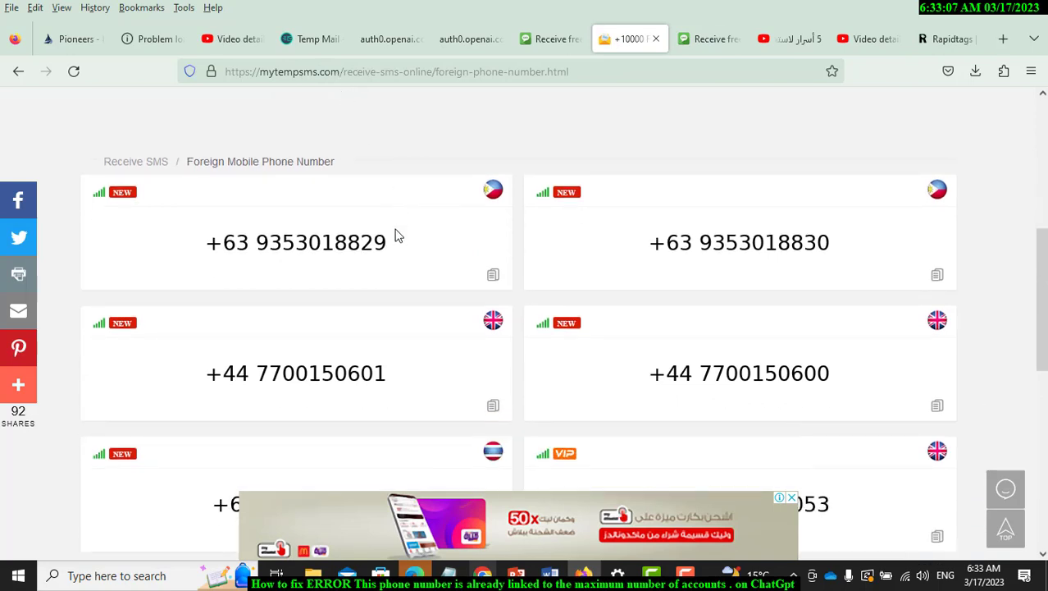
pyautogui.scroll(-3)
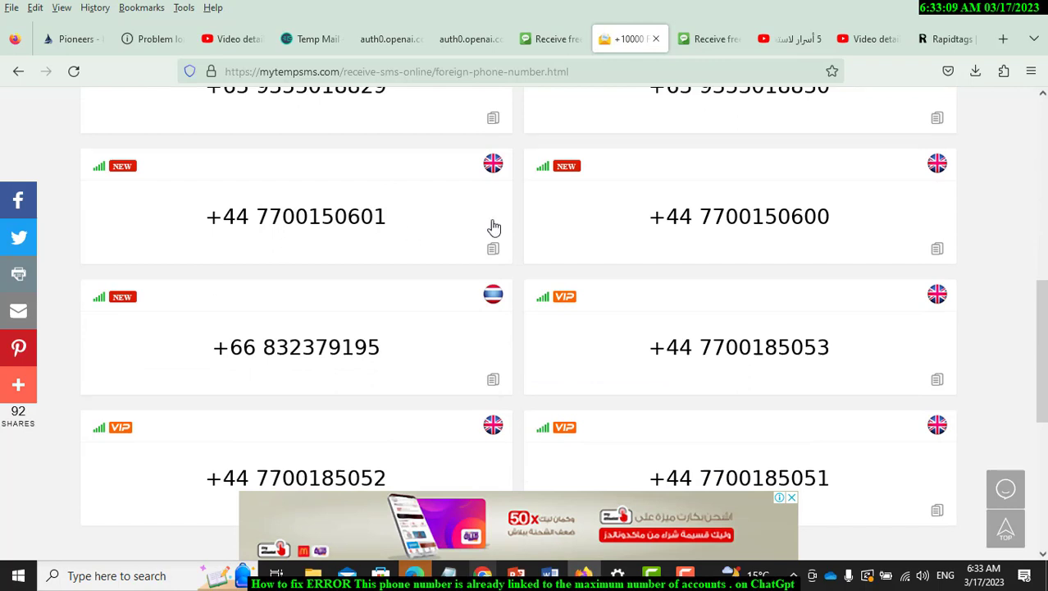
pyautogui.moveTo(498, 256)
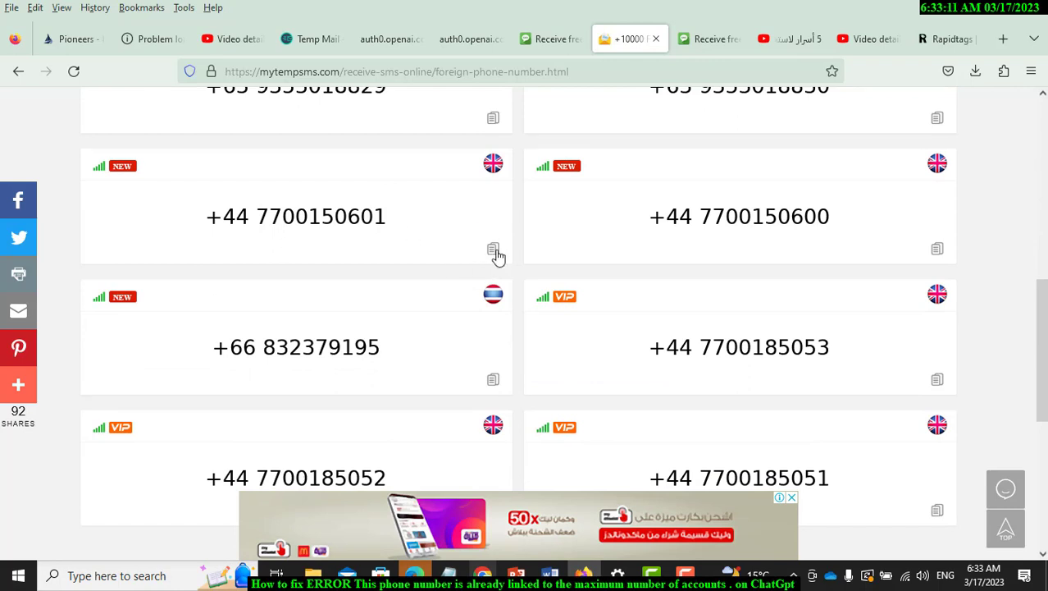
pyautogui.click(492, 250)
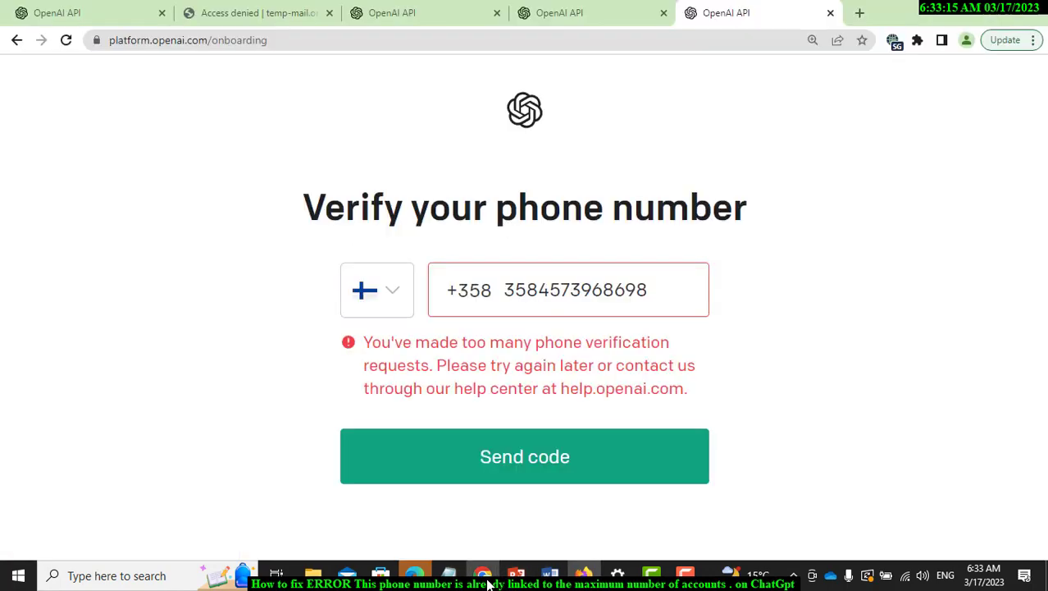
# Step: Select United Kingdom (+44) as the verification country, then return to the free numbers site
pyautogui.click(377, 289)
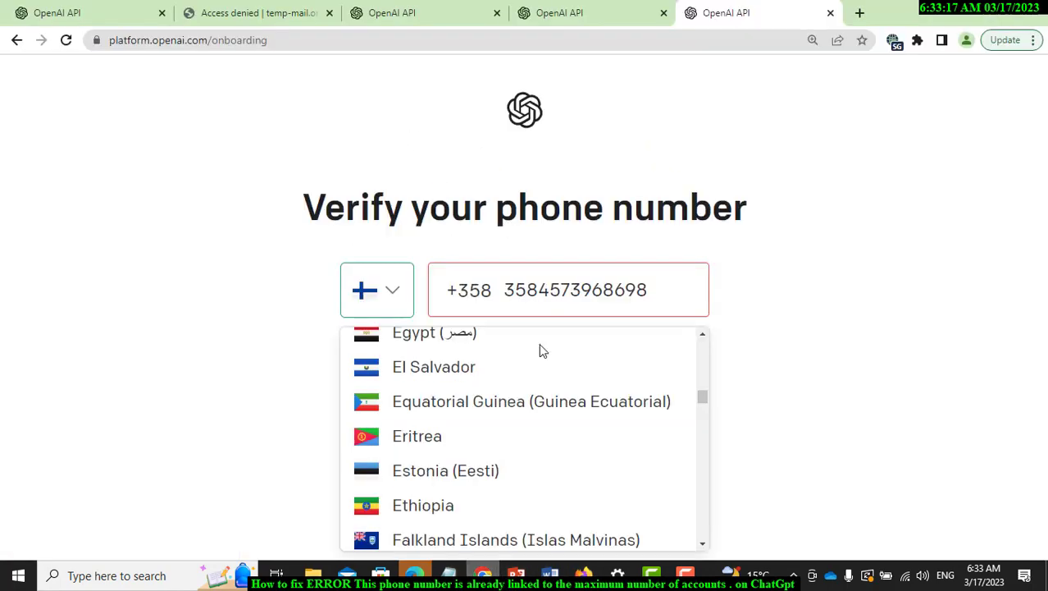
pyautogui.scroll(-3)
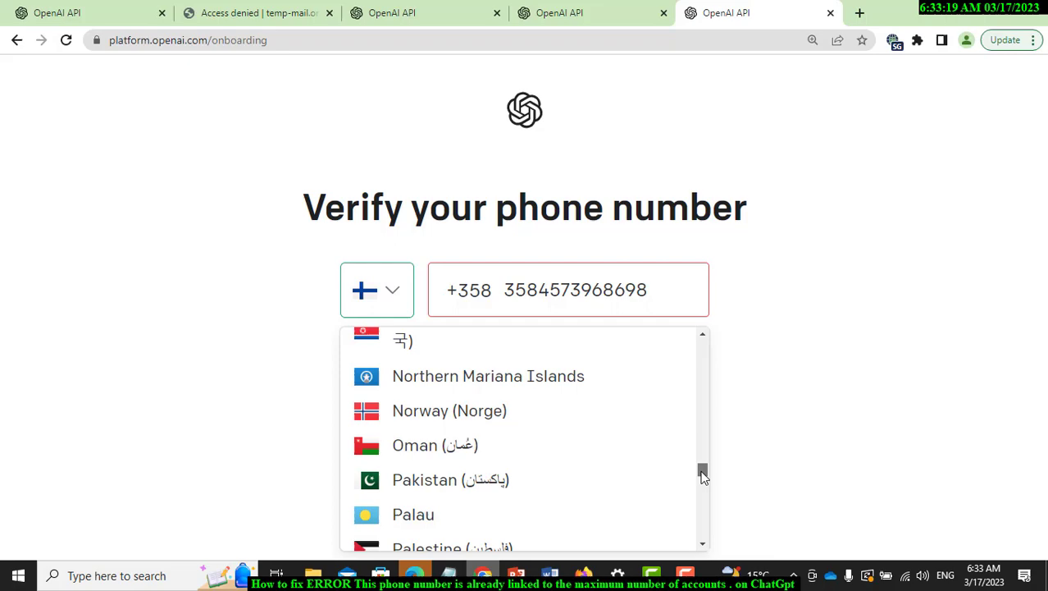
pyautogui.scroll(-3)
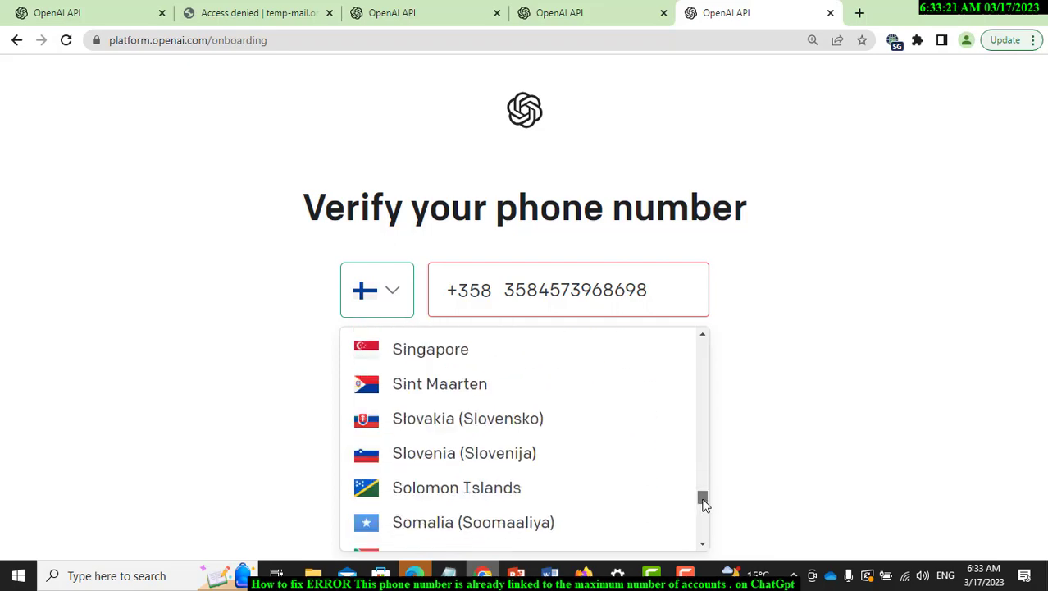
pyautogui.scroll(-3)
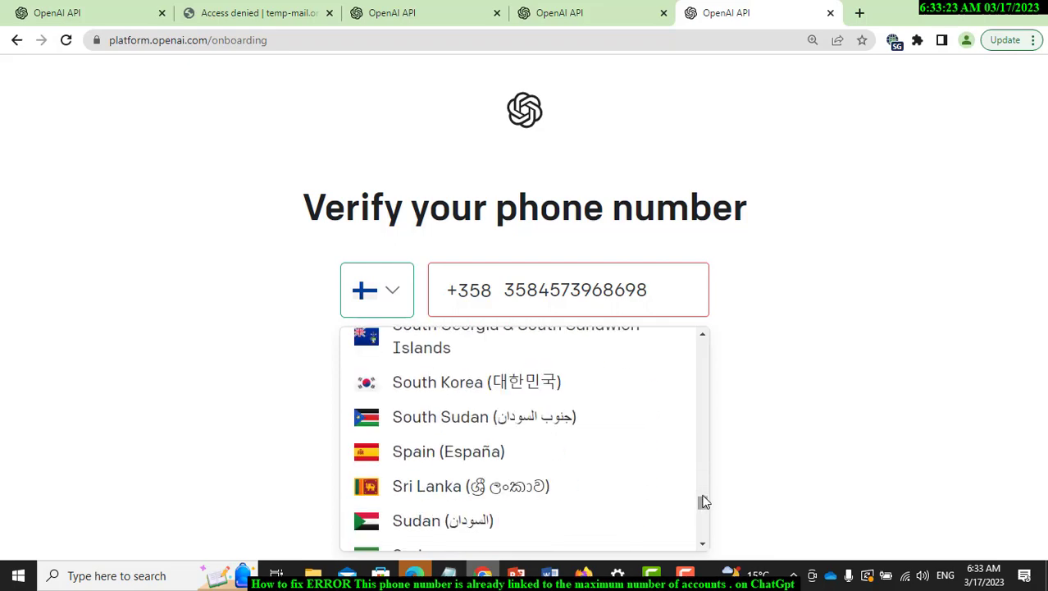
pyautogui.scroll(-3)
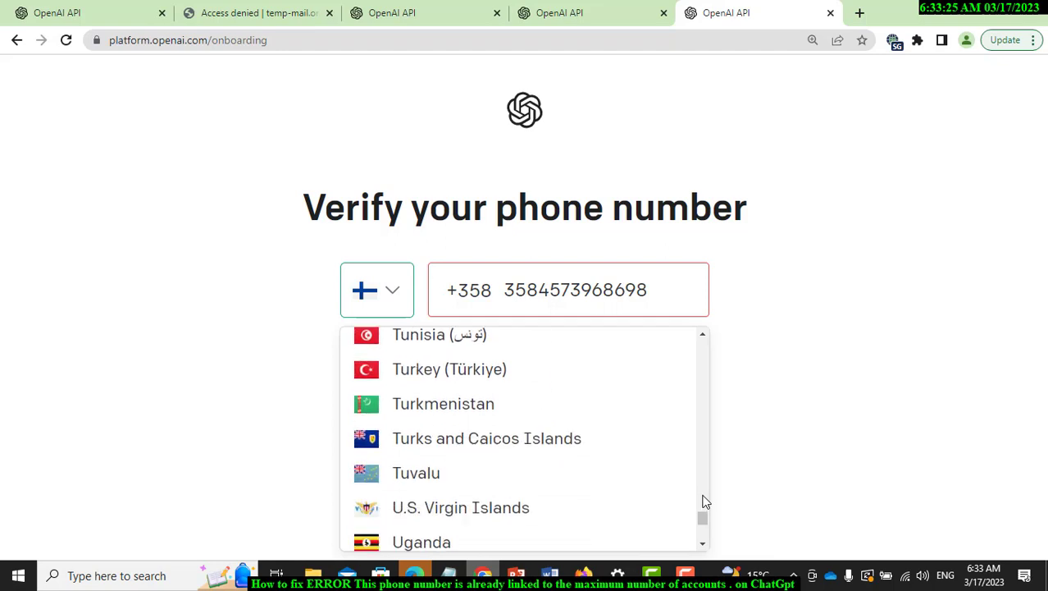
pyautogui.scroll(-3)
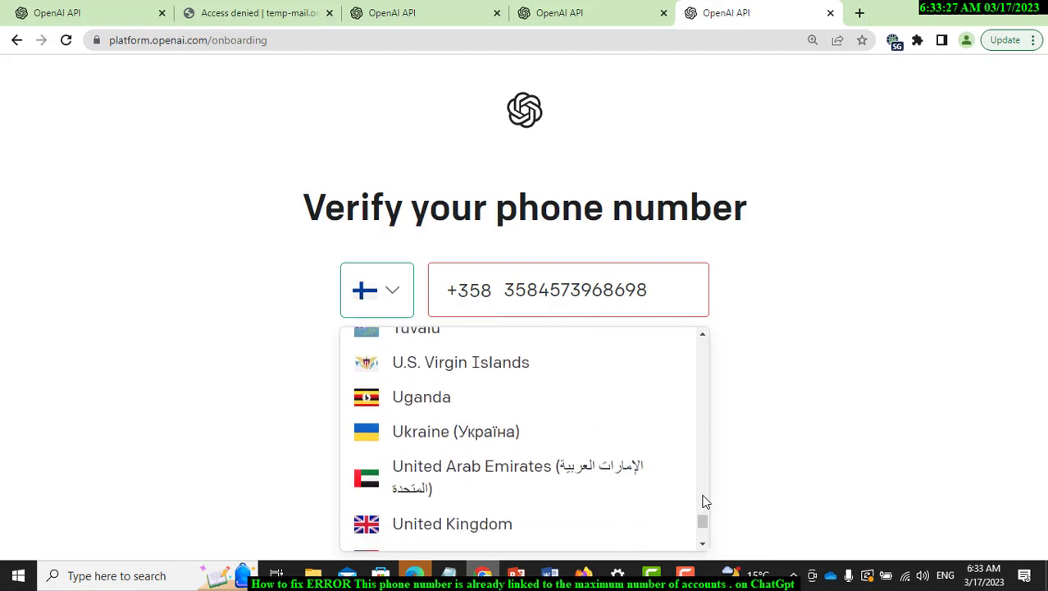
pyautogui.click(452, 524)
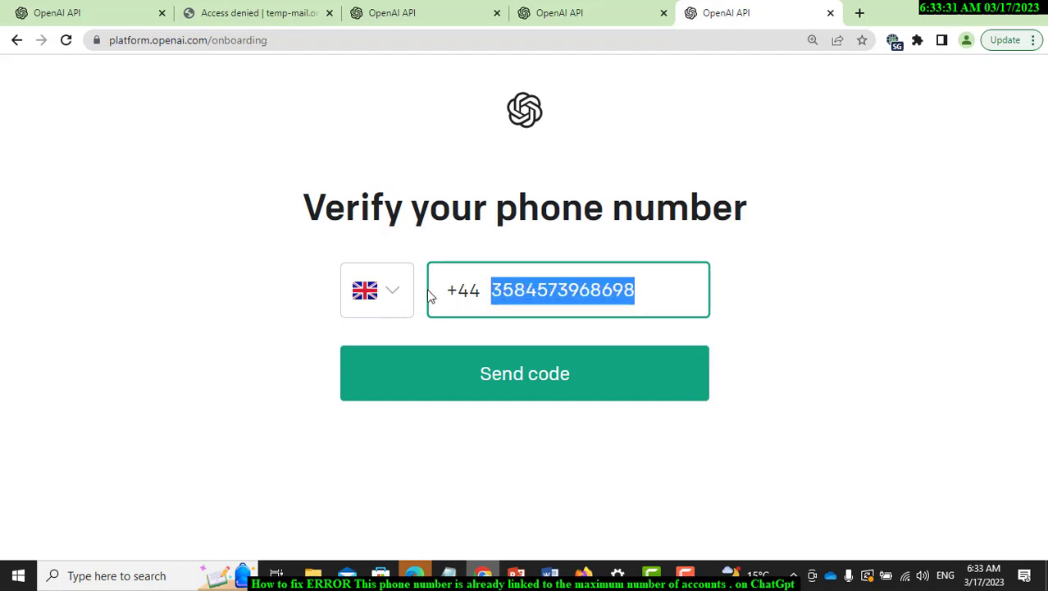
pyautogui.click(525, 374)
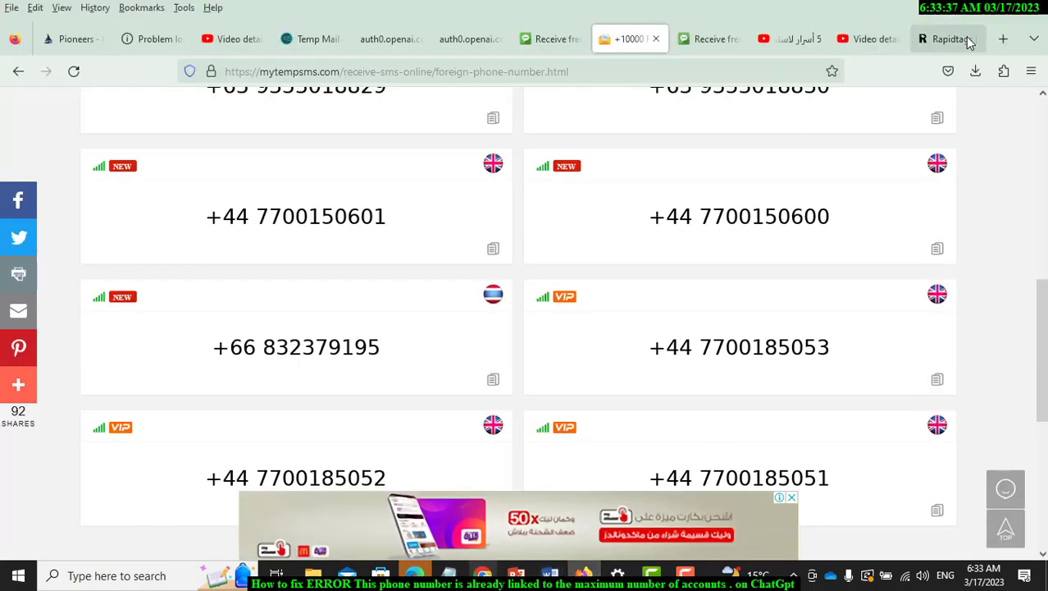
# Step: In a new tab, run a Google search for 'paid temporary phone number'
pyautogui.click(1005, 39)
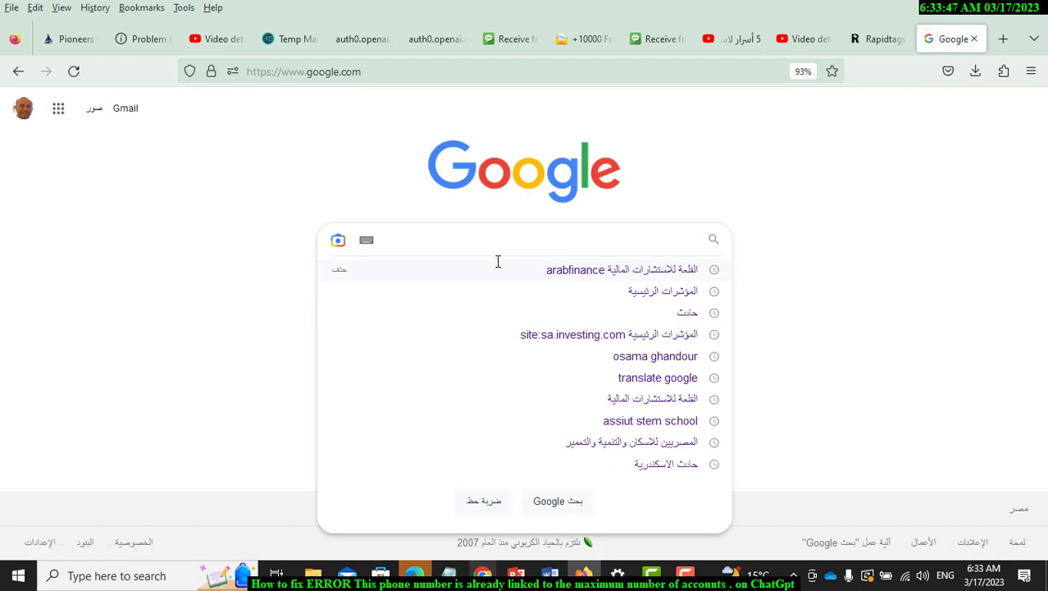
pyautogui.write('paied')
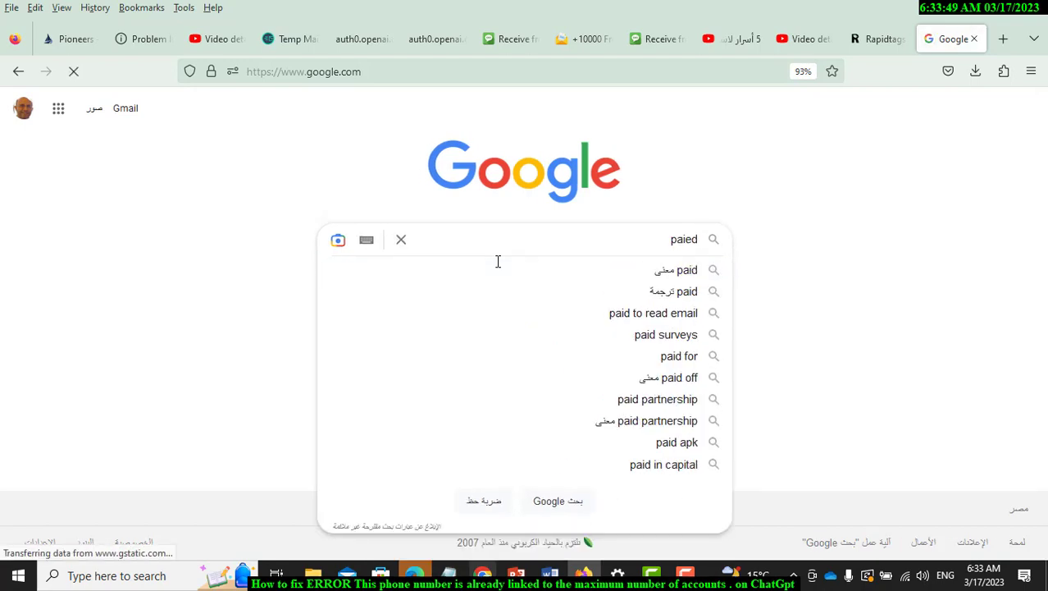
pyautogui.write('te')
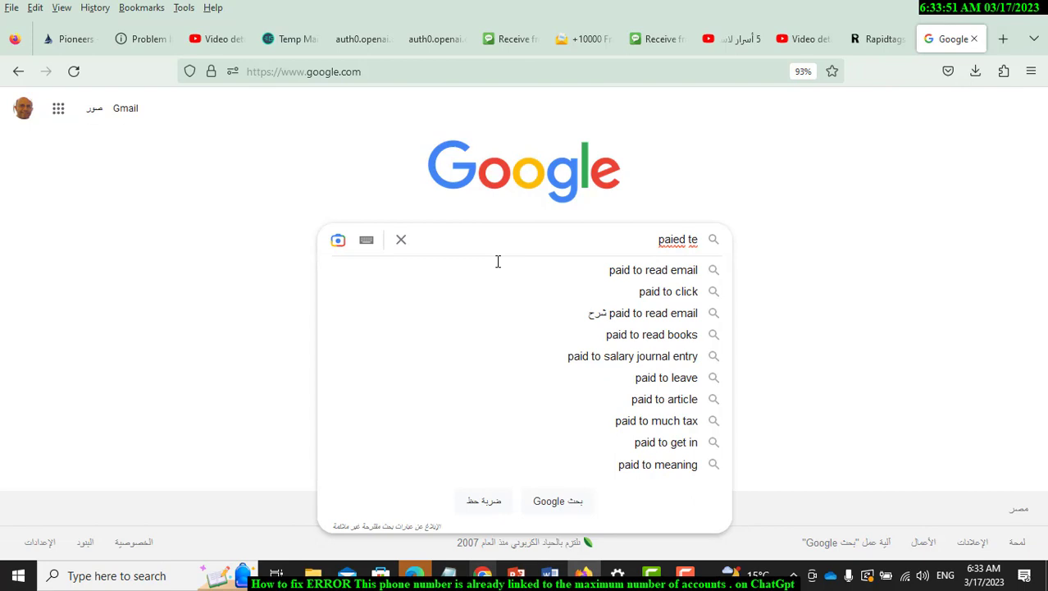
pyautogui.write('mp')
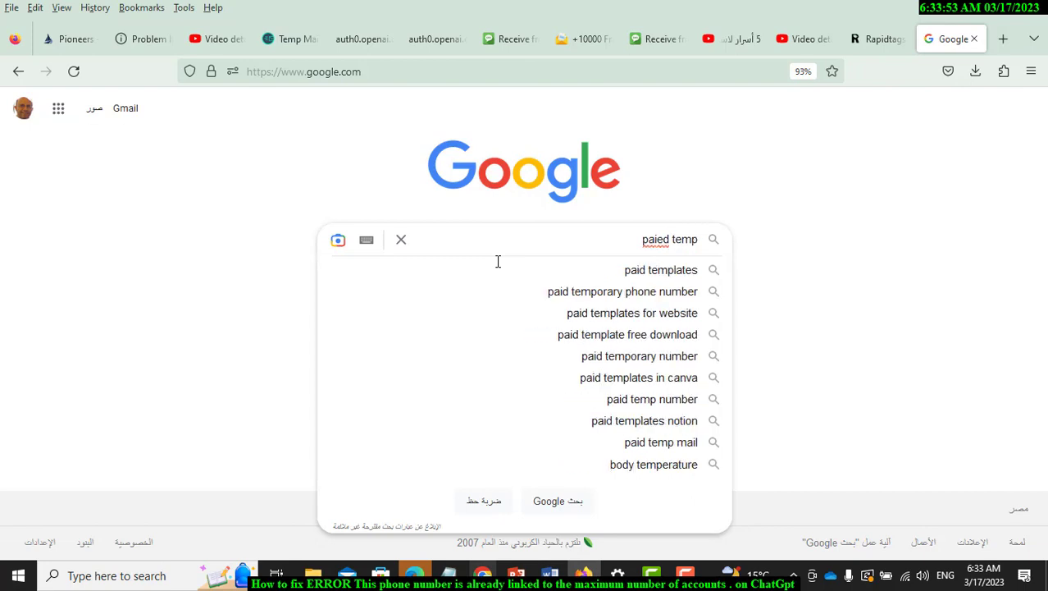
pyautogui.click(623, 292)
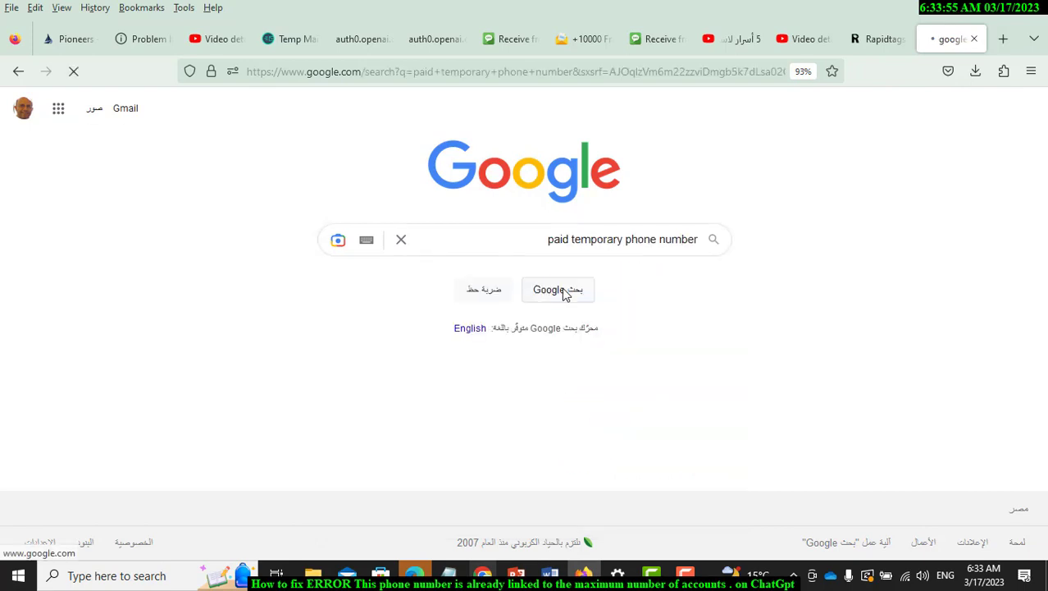
pyautogui.click(558, 289)
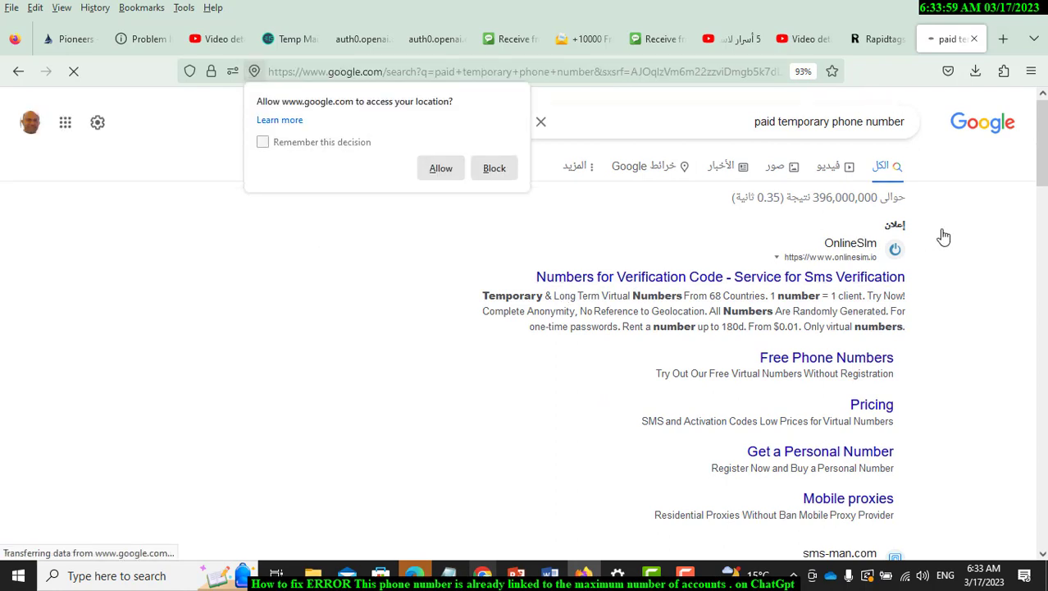
# Step: Scroll the results and open the sms-man.com listing
pyautogui.scroll(-3)
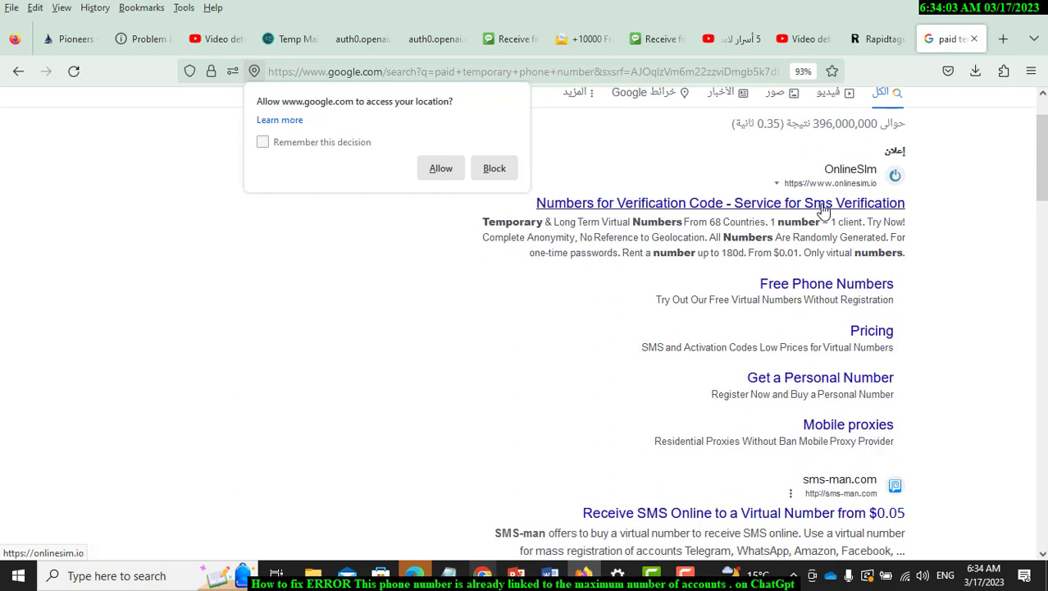
pyautogui.moveTo(834, 499)
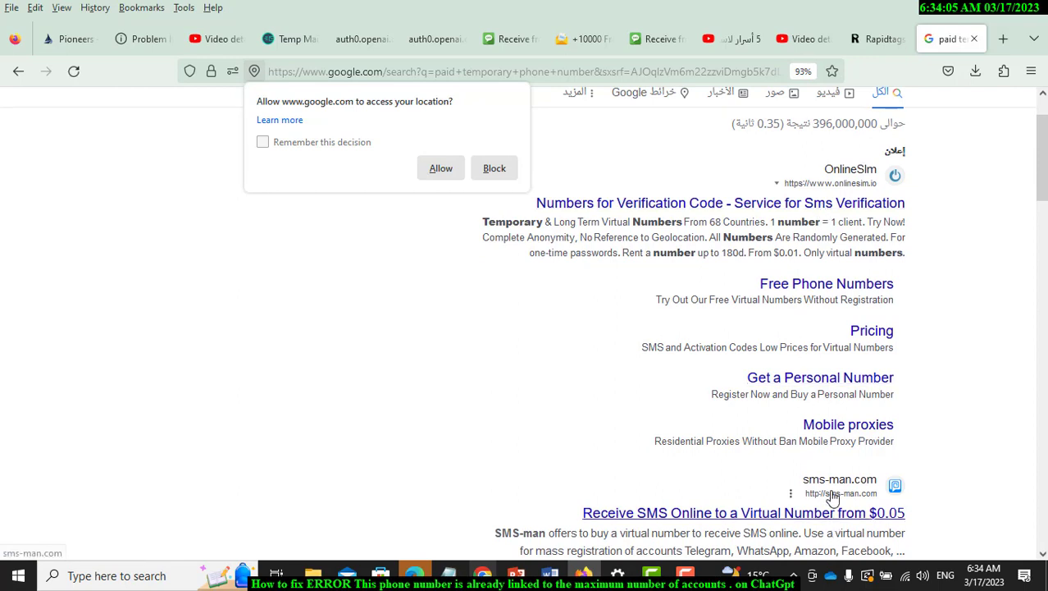
pyautogui.click(744, 512)
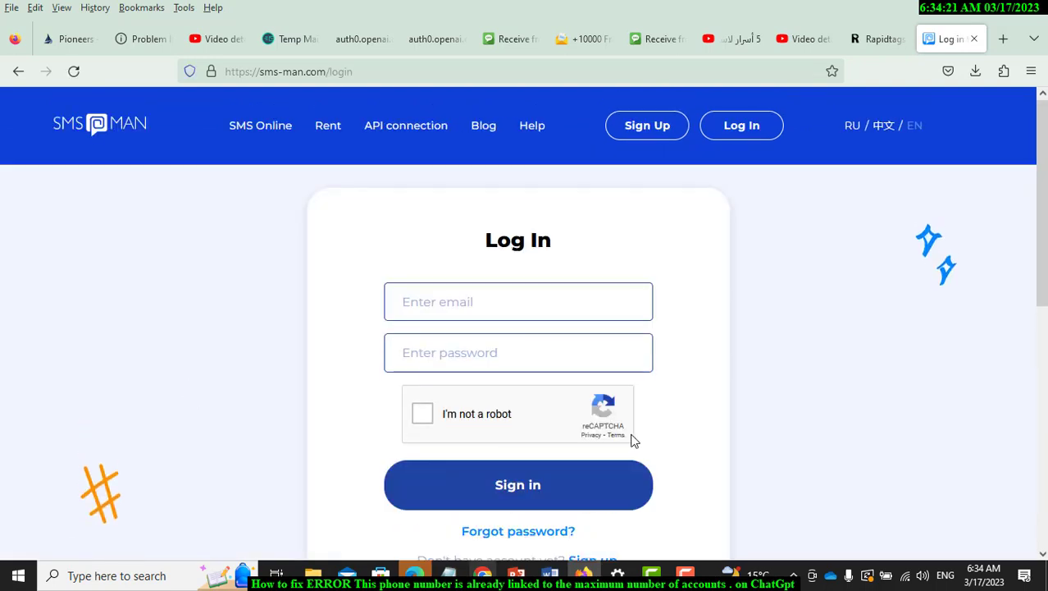
# Step: Look over sms-man.com's login page and its GitHub, Facebook, Twitter, Google and Telegram sign-in options
pyautogui.scroll(-3)
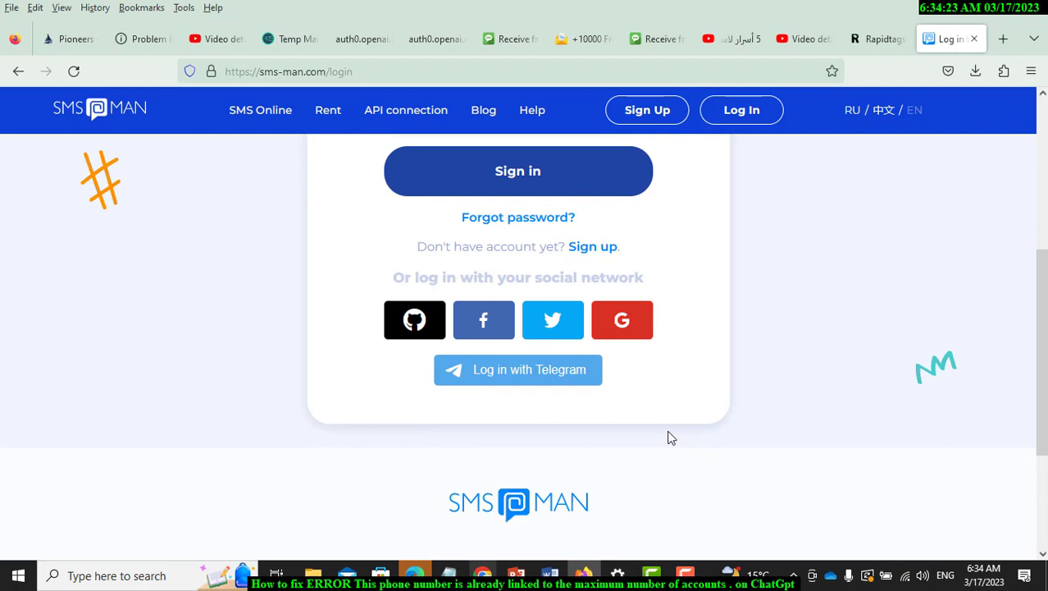
pyautogui.scroll(3)
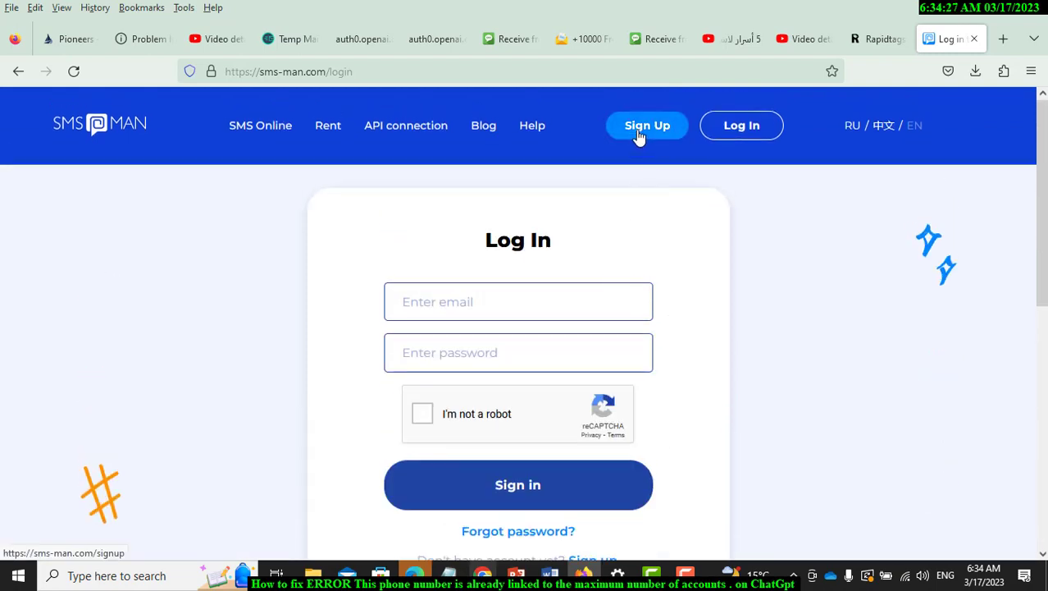
pyautogui.moveTo(13, 105)
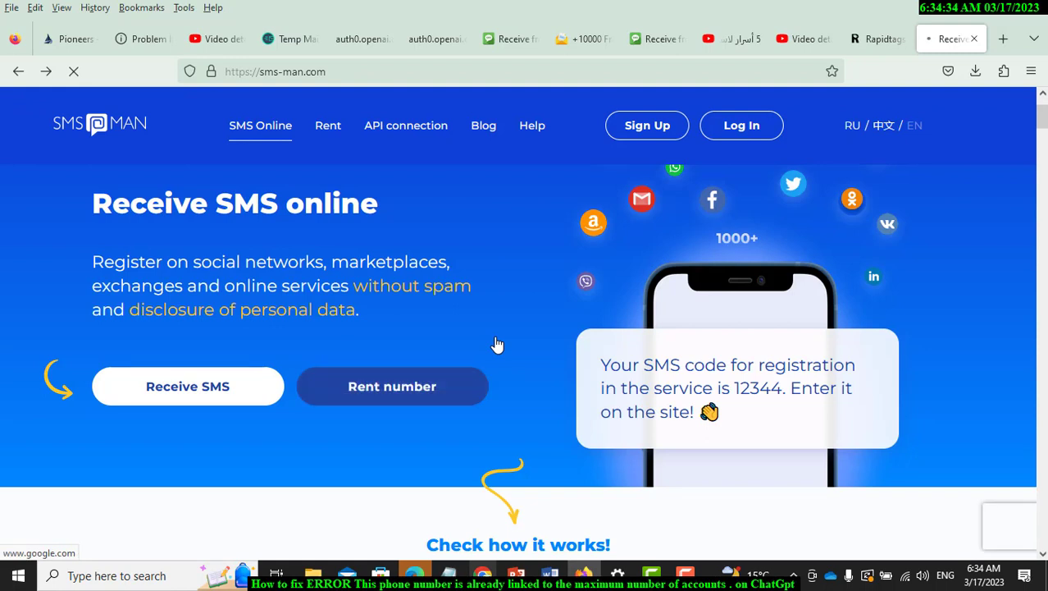
pyautogui.click(742, 125)
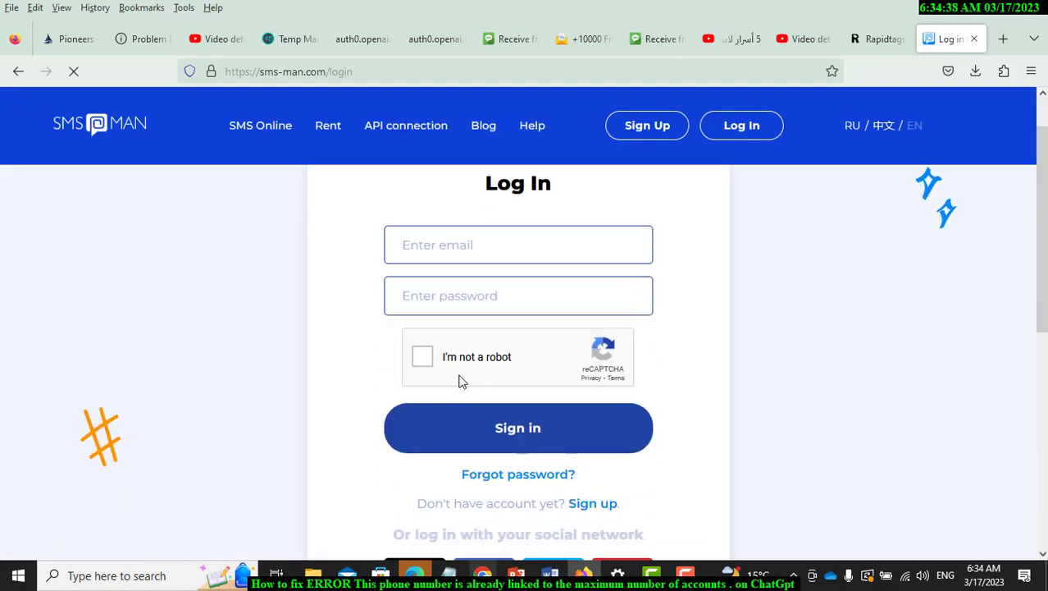
pyautogui.scroll(-3)
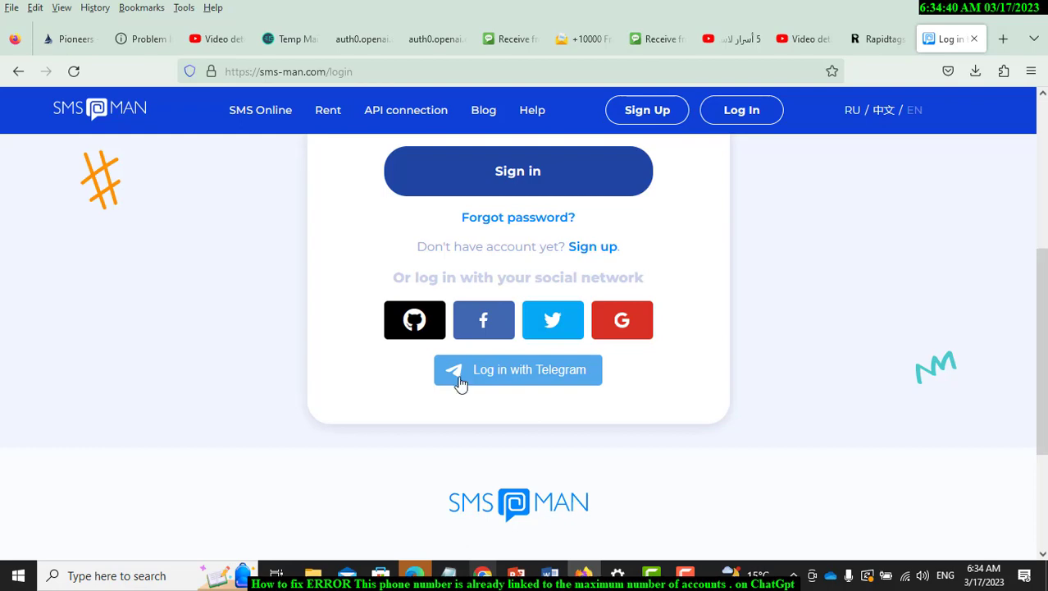